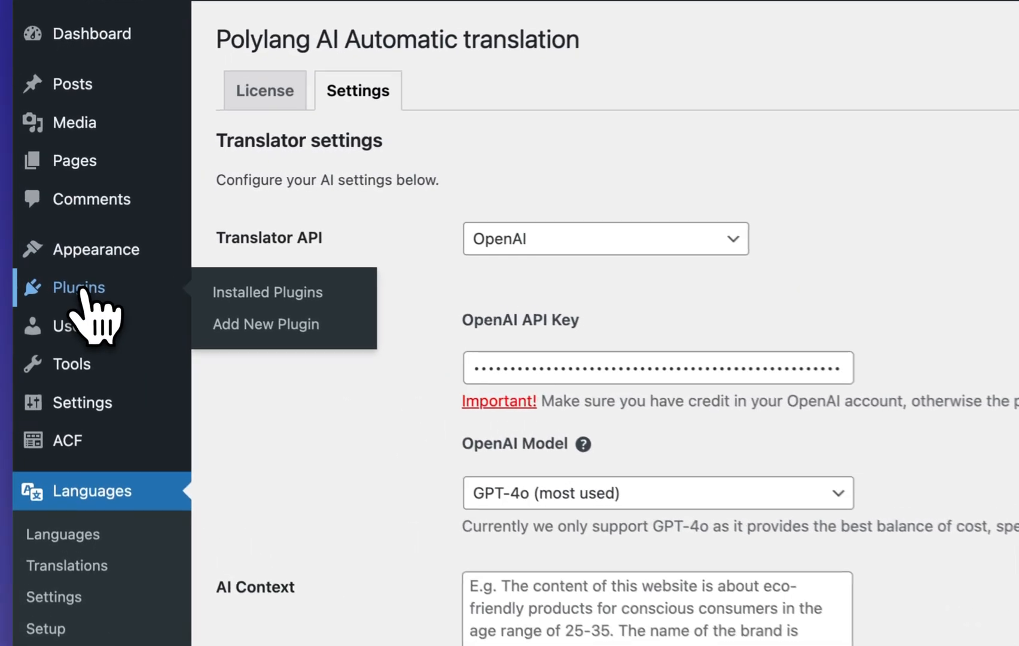
Show the installed plugins list with Polylang and its AI translation add-on active.
{"action": "left_click", "coordinate": [266, 292]}
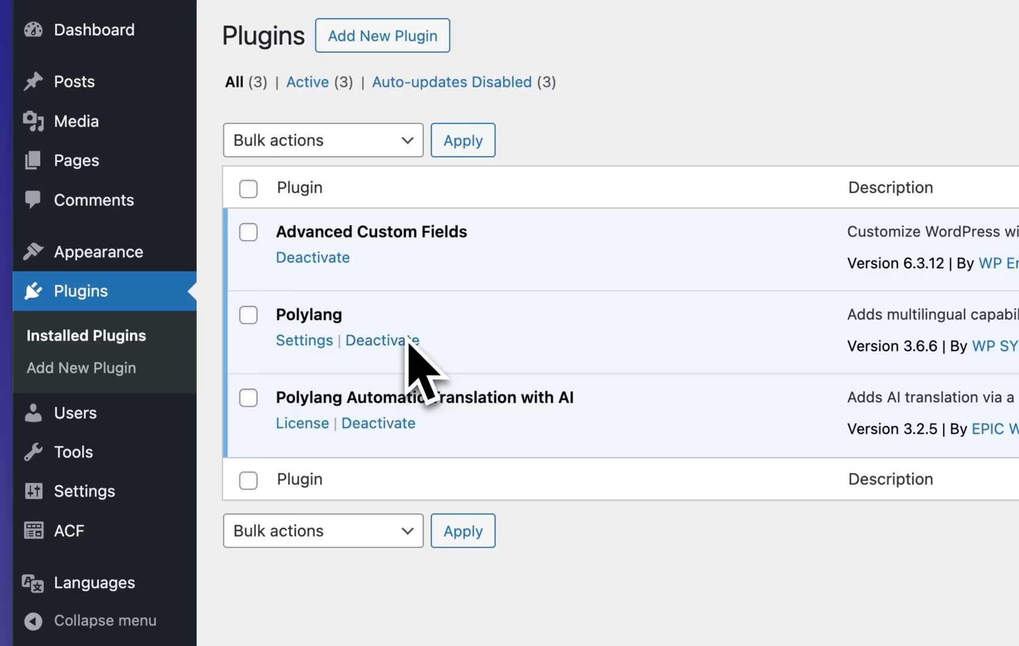
{"action": "mouse_move", "coordinate": [341, 361]}
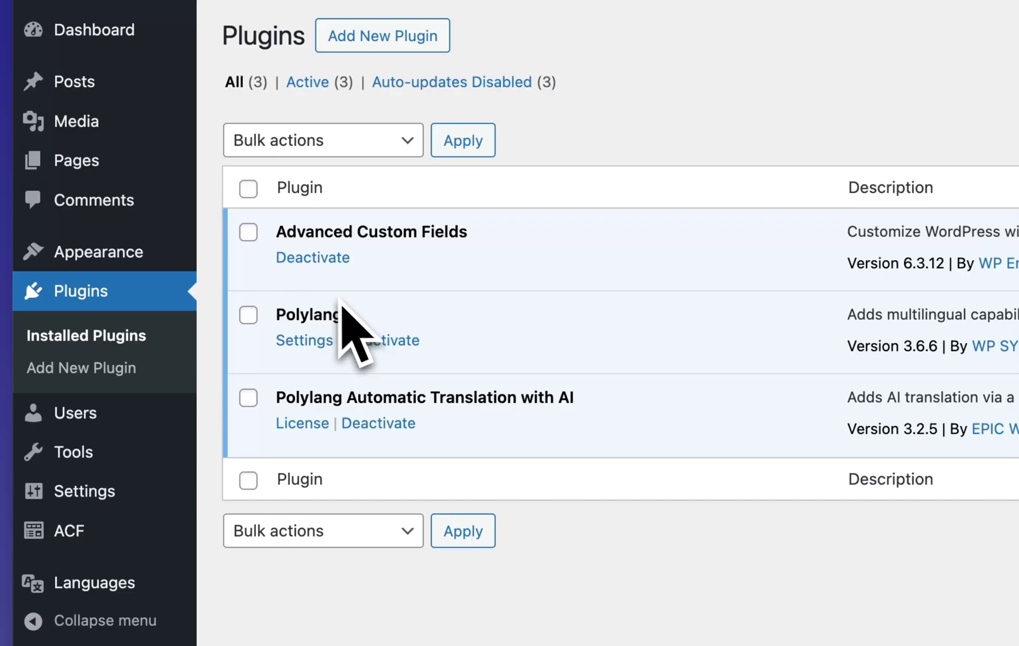
{"action": "mouse_move", "coordinate": [362, 361]}
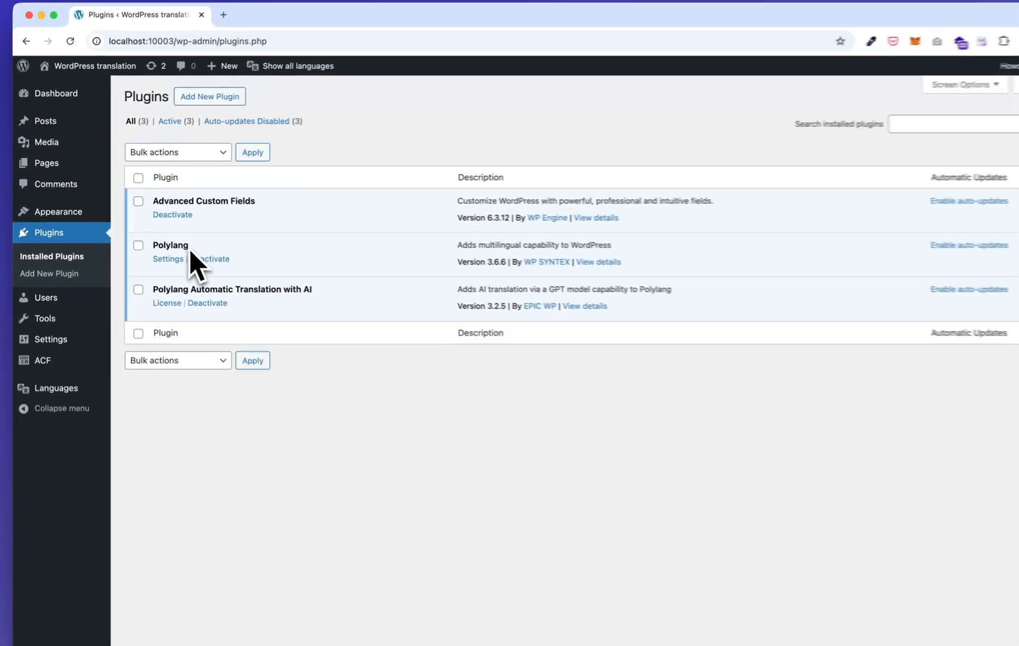
Start a new blank post showing the AI translation panel with Spanish, German and Japanese.
{"action": "left_click", "coordinate": [43, 123]}
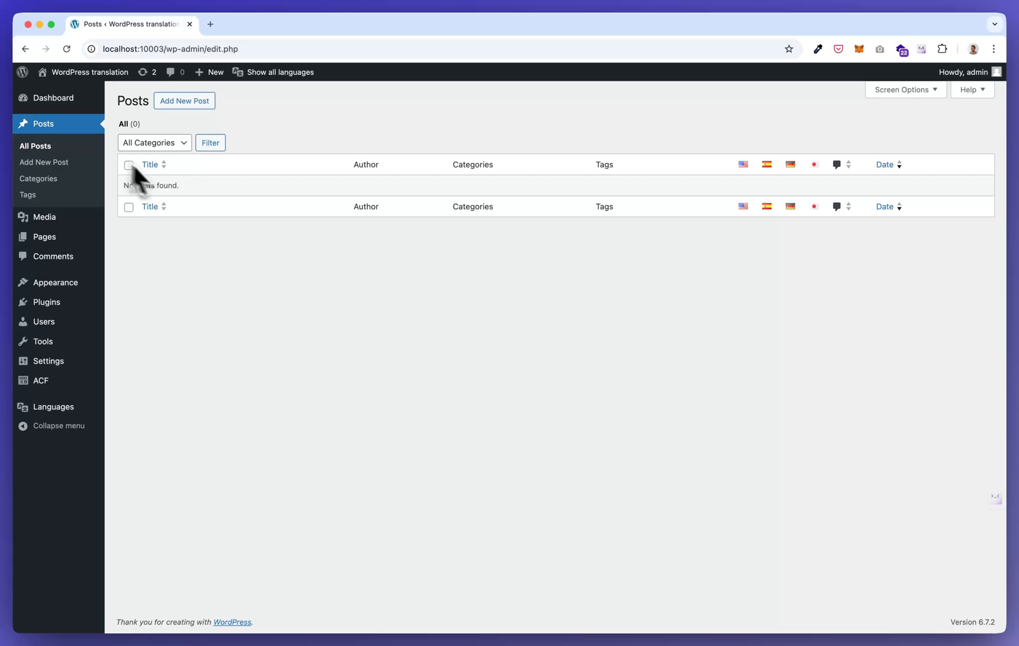
{"action": "left_click", "coordinate": [185, 101]}
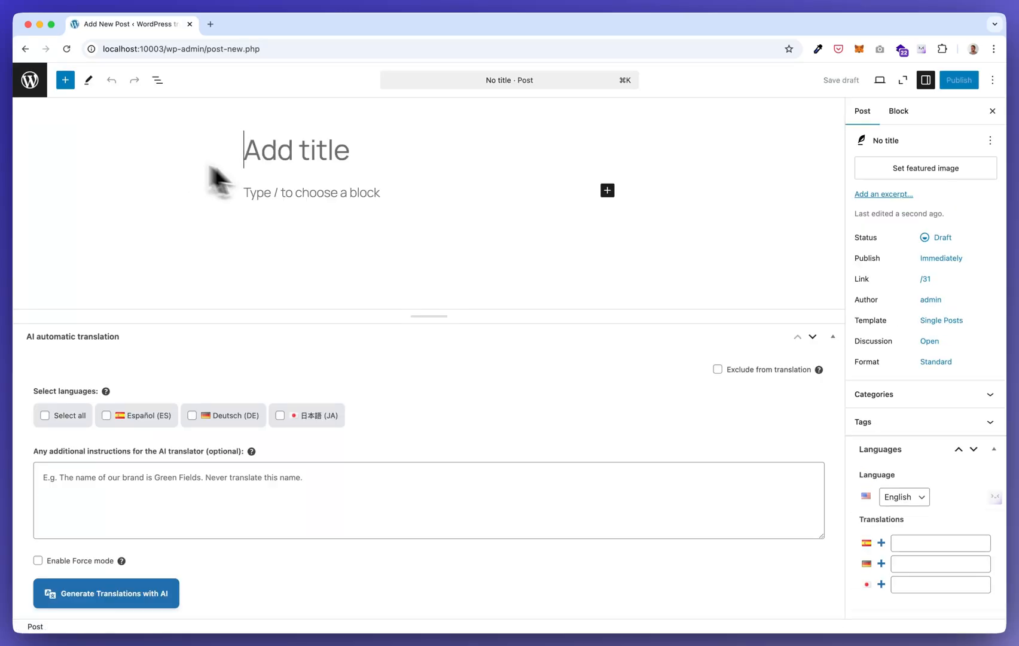
{"action": "mouse_move", "coordinate": [150, 560]}
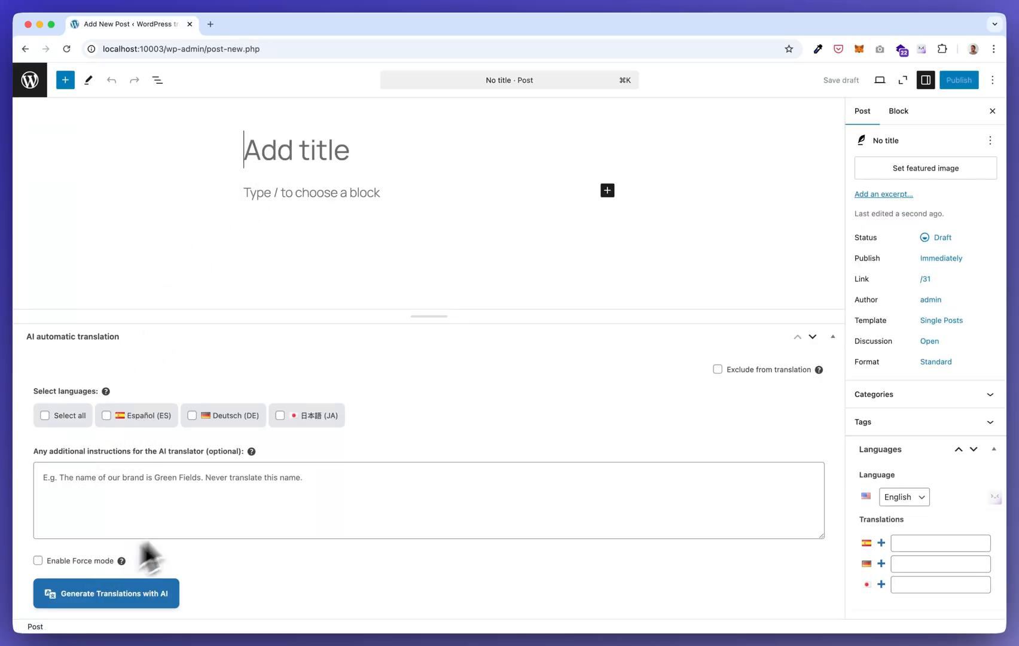
{"action": "mouse_move", "coordinate": [148, 459]}
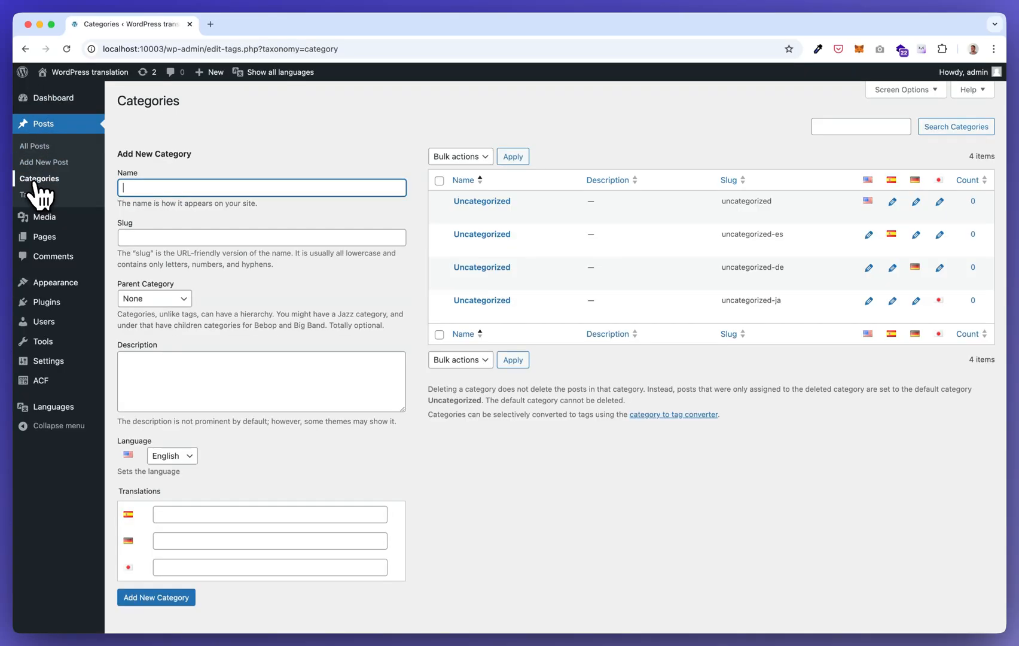
Create the English category Books and view its AI translation options for Spanish, German, Japanese.
{"action": "type", "text": "B"}
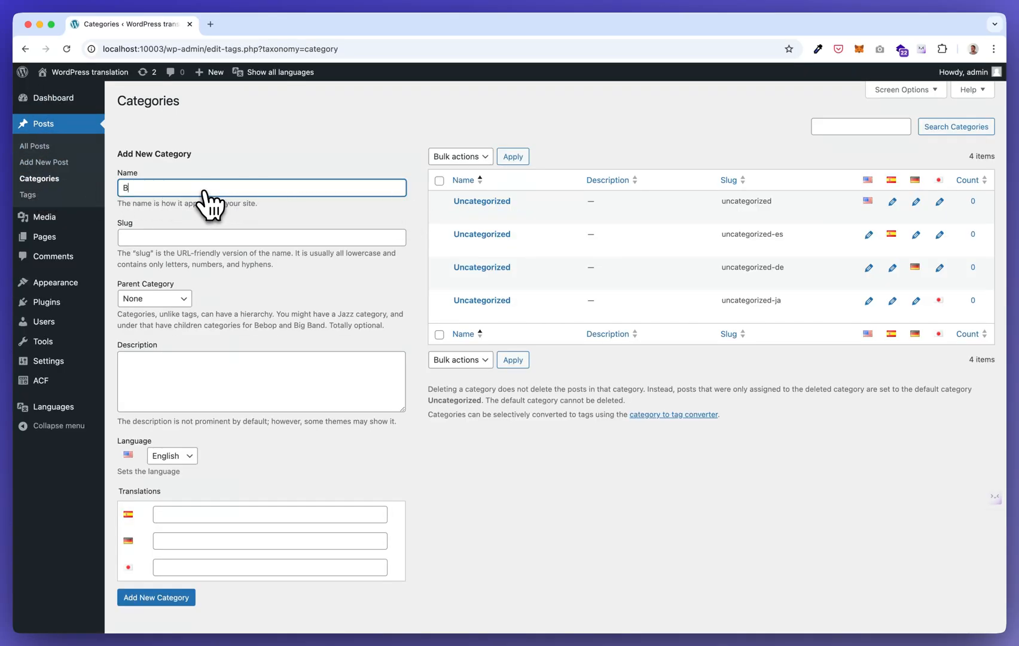
{"action": "type", "text": "ooks"}
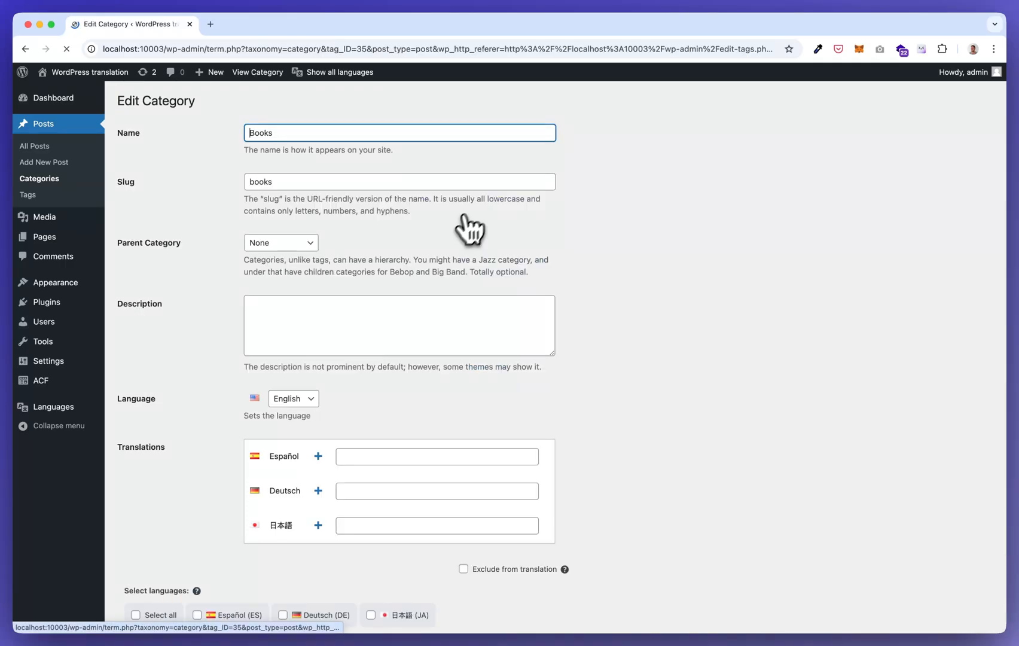
{"action": "scroll", "scroll_direction": "down", "scroll_amount": 3}
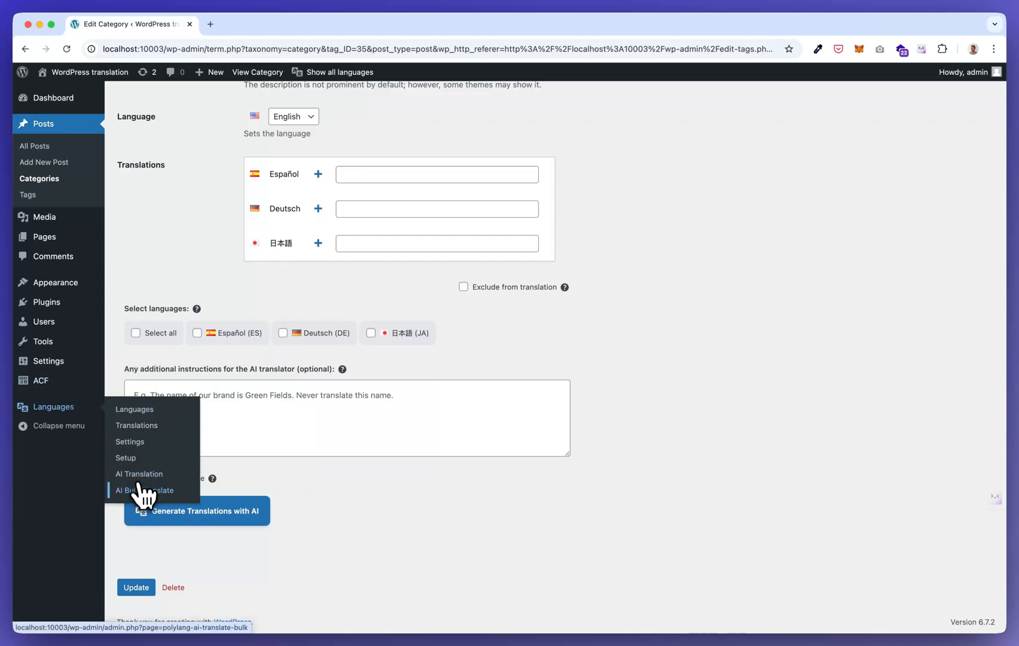
Show the AI Bulk Translator page with its language, post type and taxonomy choices.
{"action": "left_click", "coordinate": [145, 490]}
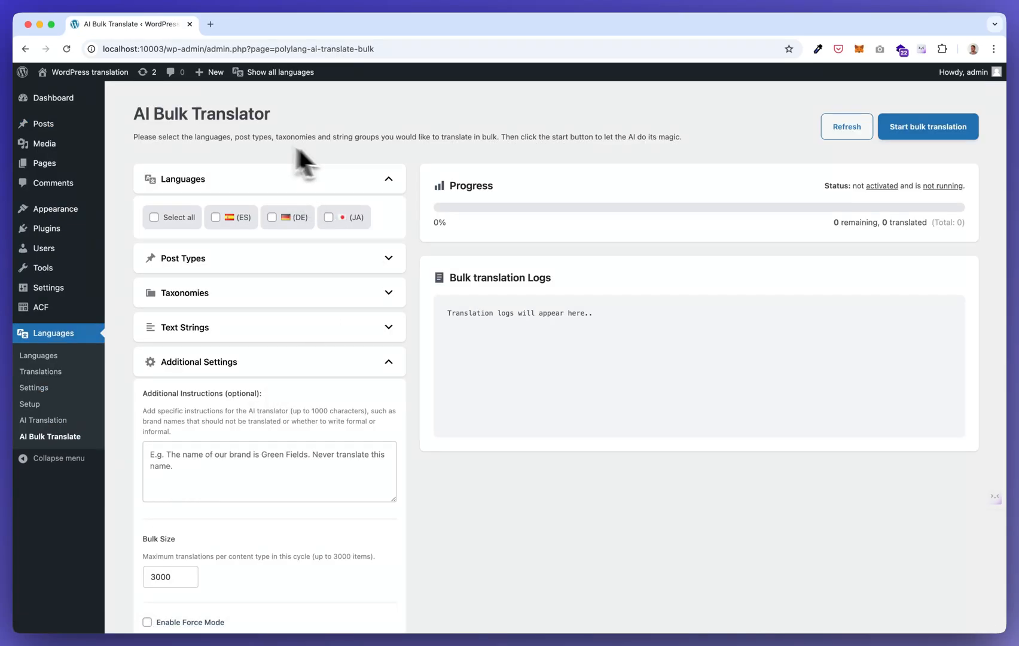
{"action": "mouse_move", "coordinate": [494, 167]}
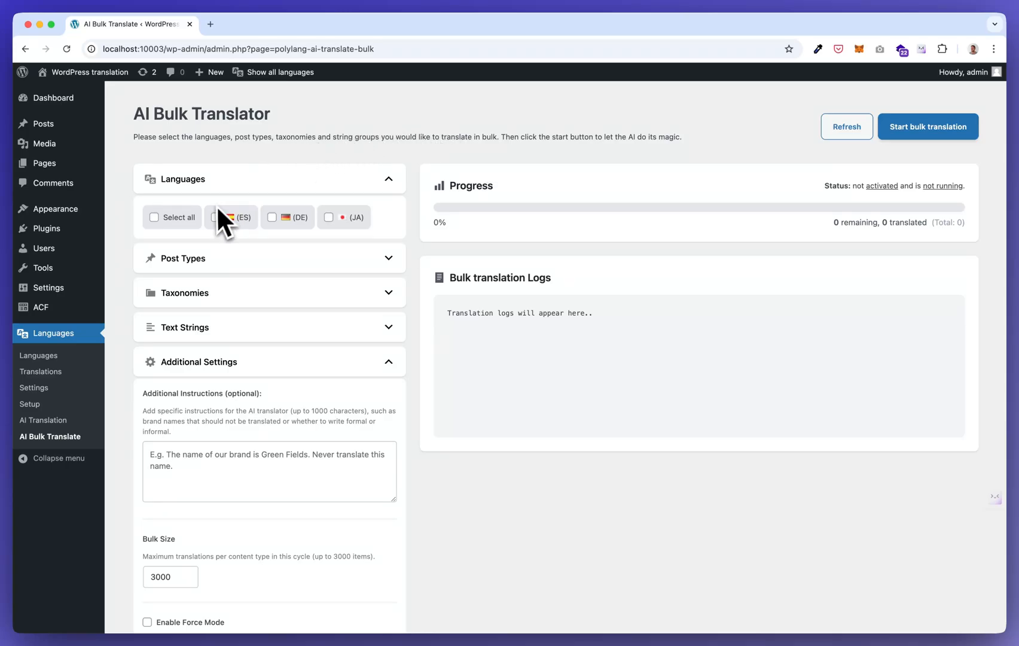
{"action": "mouse_move", "coordinate": [421, 195]}
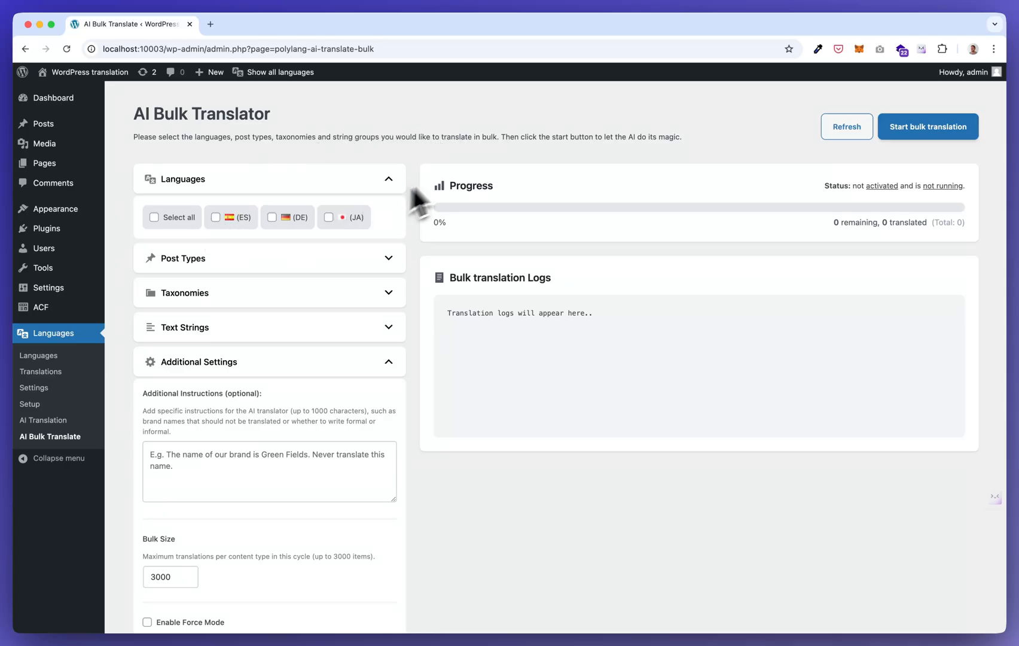
{"action": "mouse_move", "coordinate": [466, 167]}
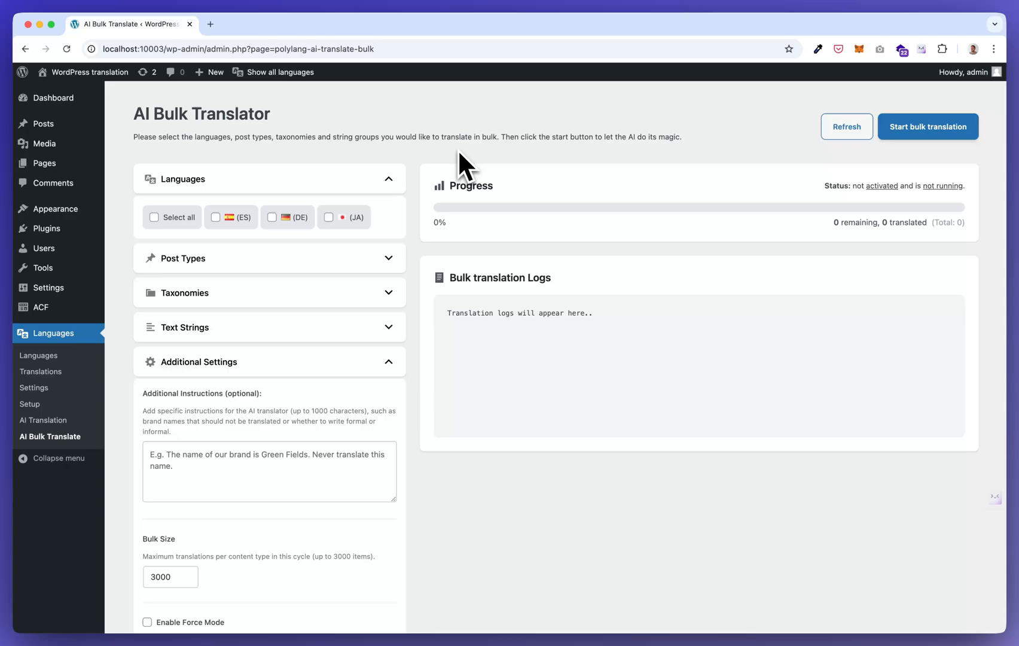
{"action": "mouse_move", "coordinate": [491, 308]}
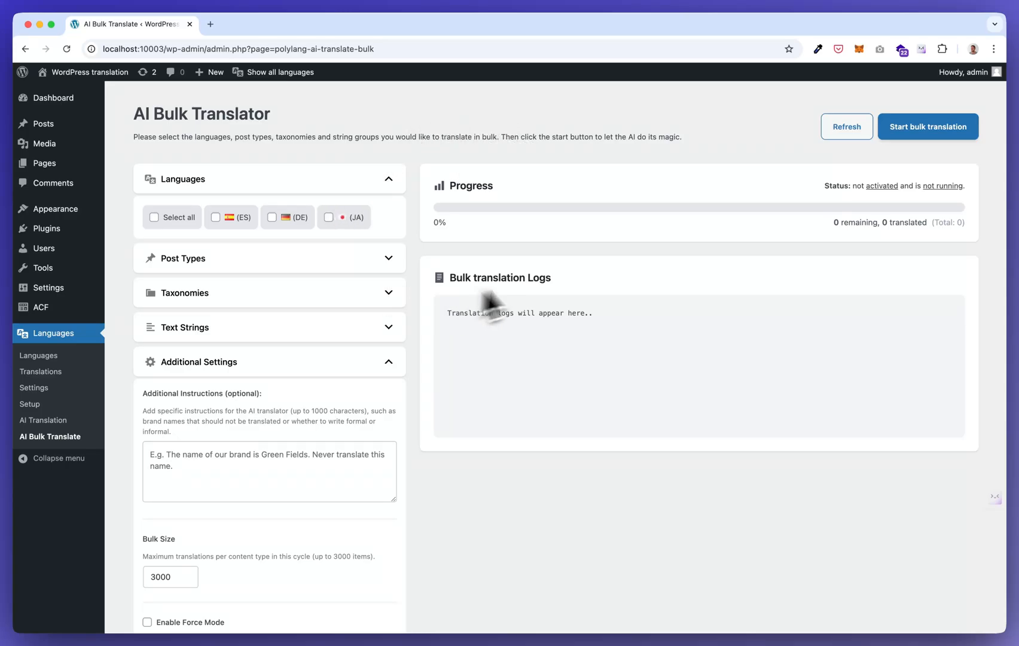
{"action": "mouse_move", "coordinate": [396, 129]}
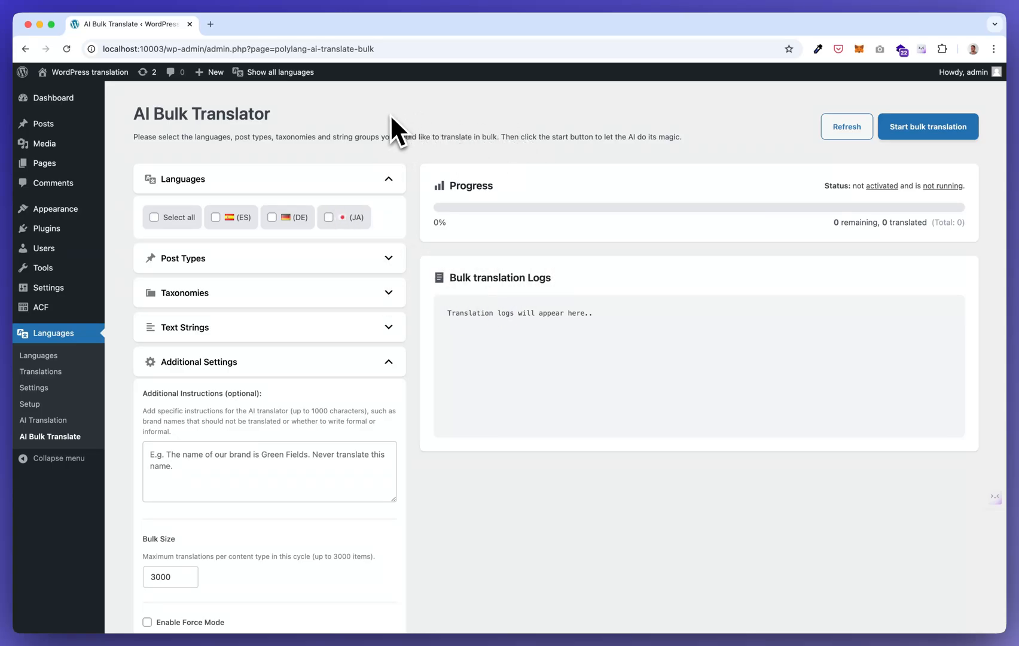
{"action": "mouse_move", "coordinate": [415, 142]}
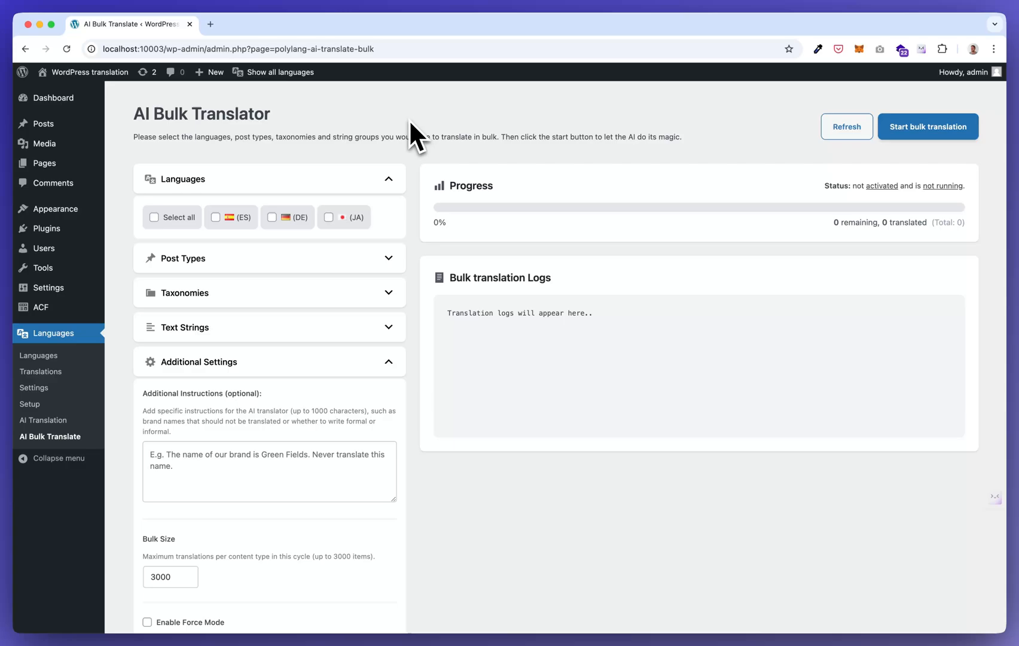
{"action": "mouse_move", "coordinate": [381, 133]}
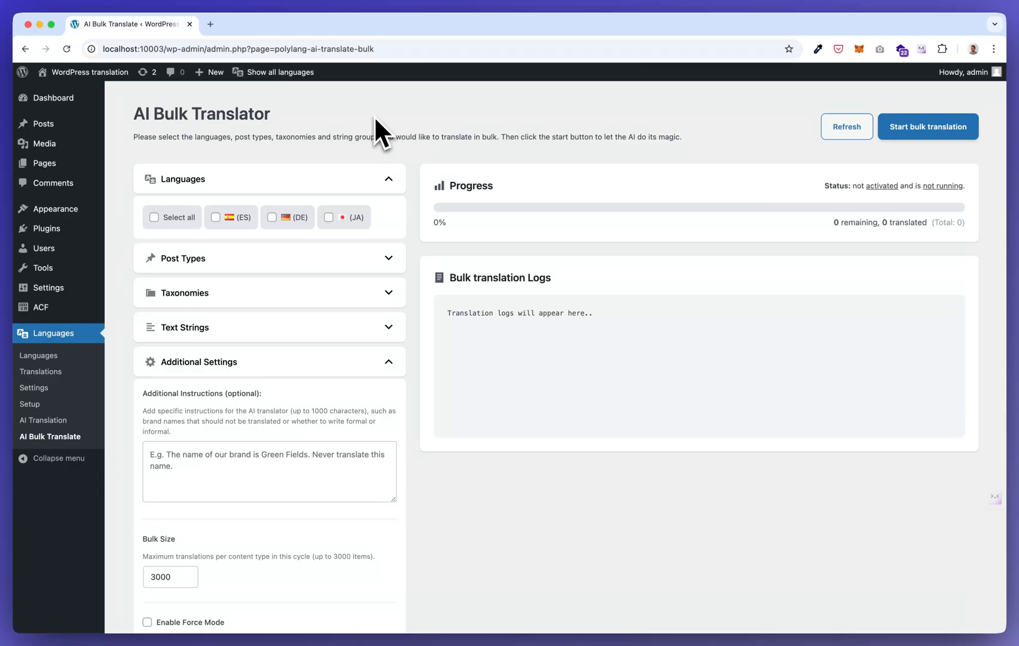
{"action": "mouse_move", "coordinate": [41, 371]}
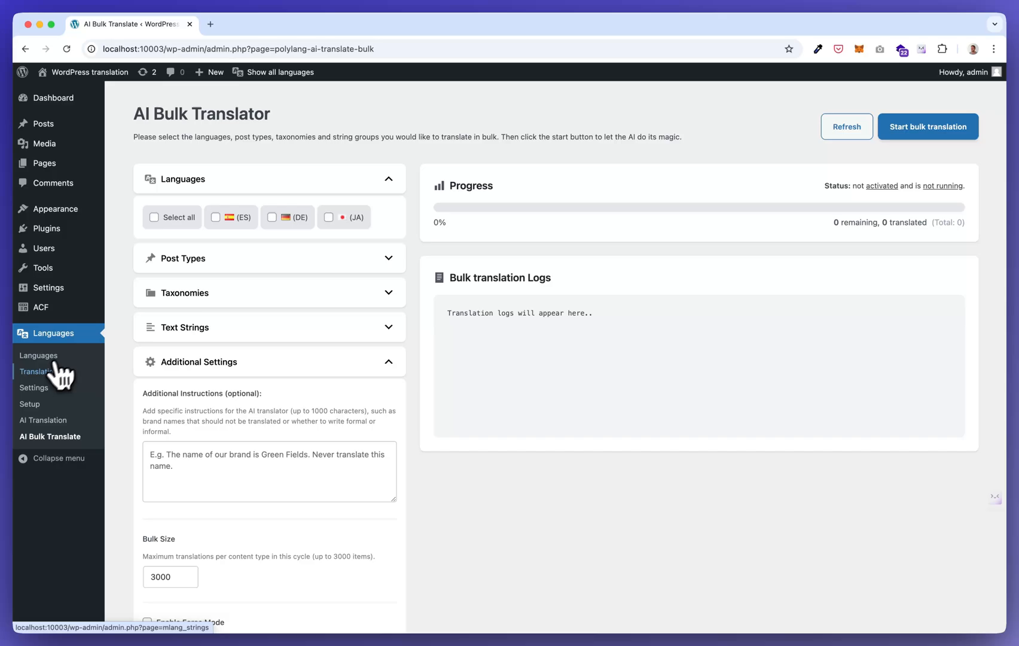
{"action": "mouse_move", "coordinate": [34, 388]}
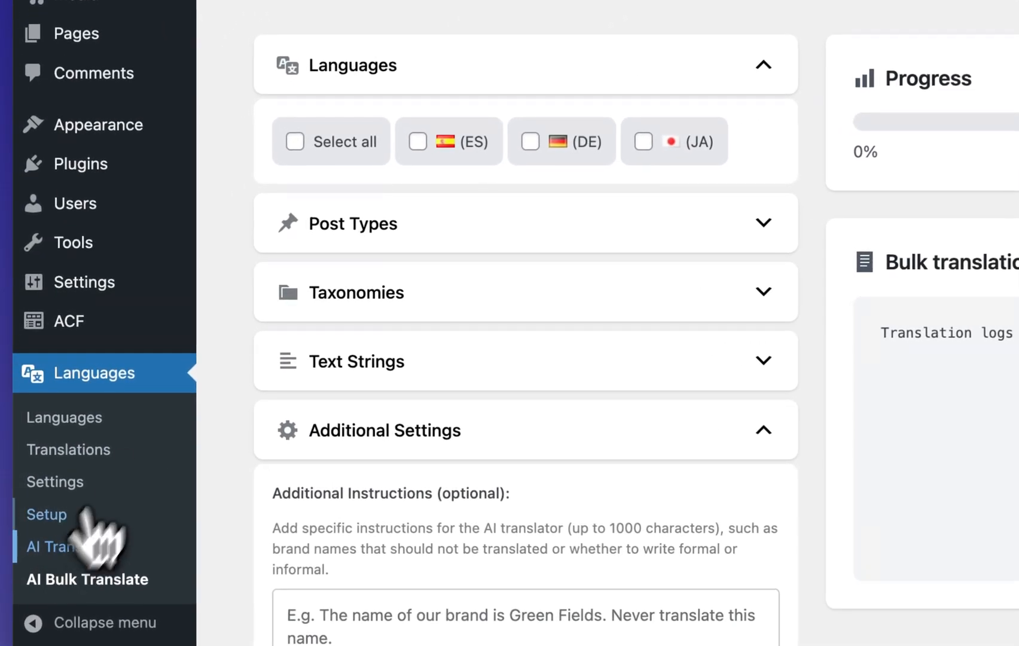
Check the translator license, then view the settings with OpenAI, an API key and GPT-4o.
{"action": "left_click", "coordinate": [47, 546]}
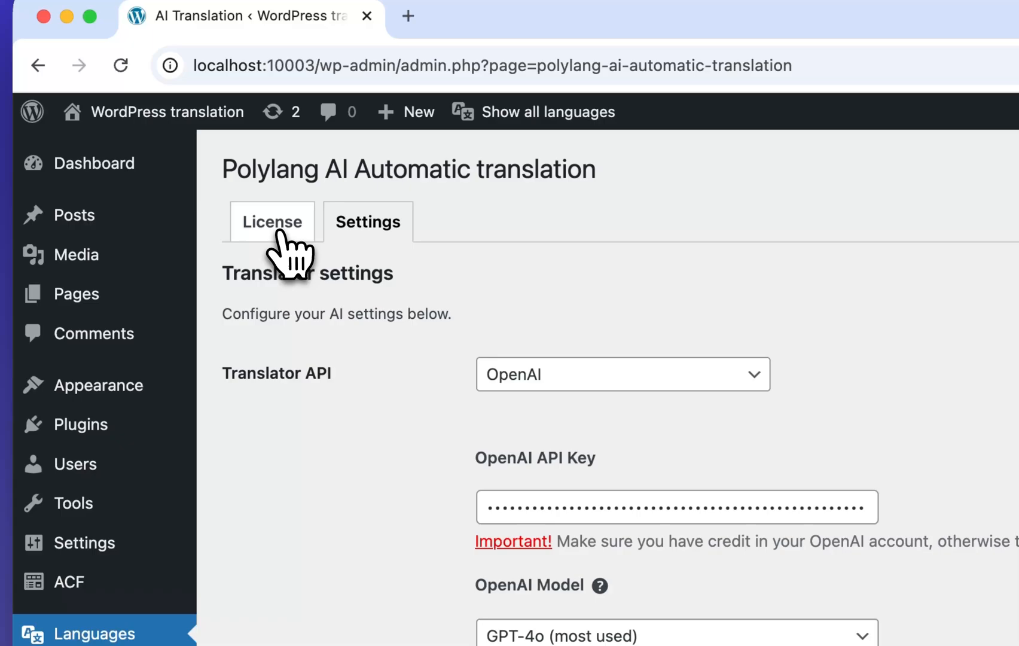
{"action": "left_click", "coordinate": [273, 222]}
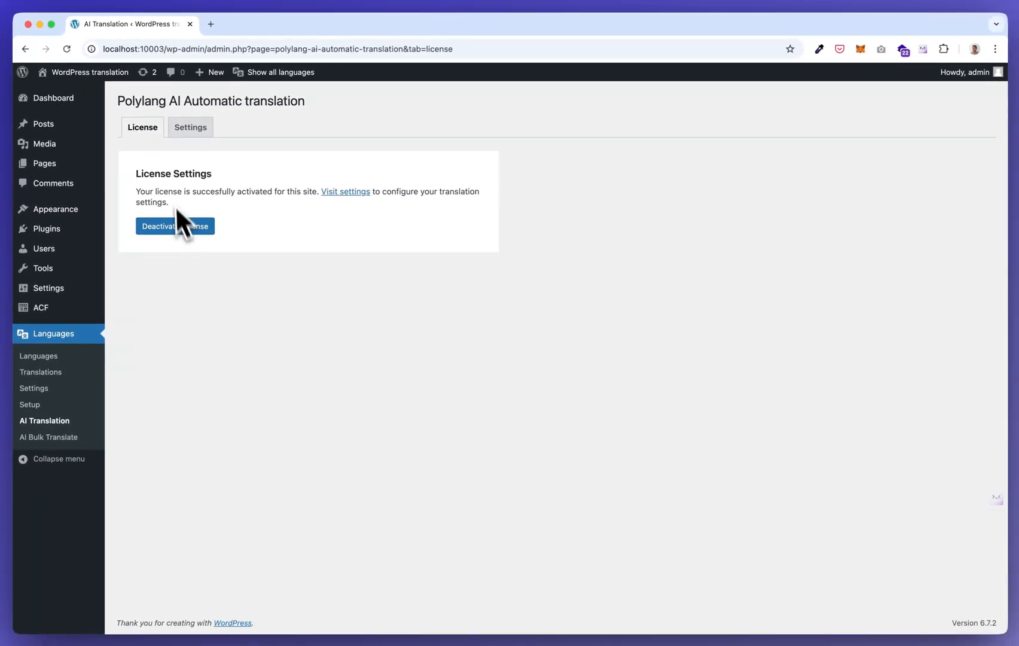
{"action": "mouse_move", "coordinate": [279, 212]}
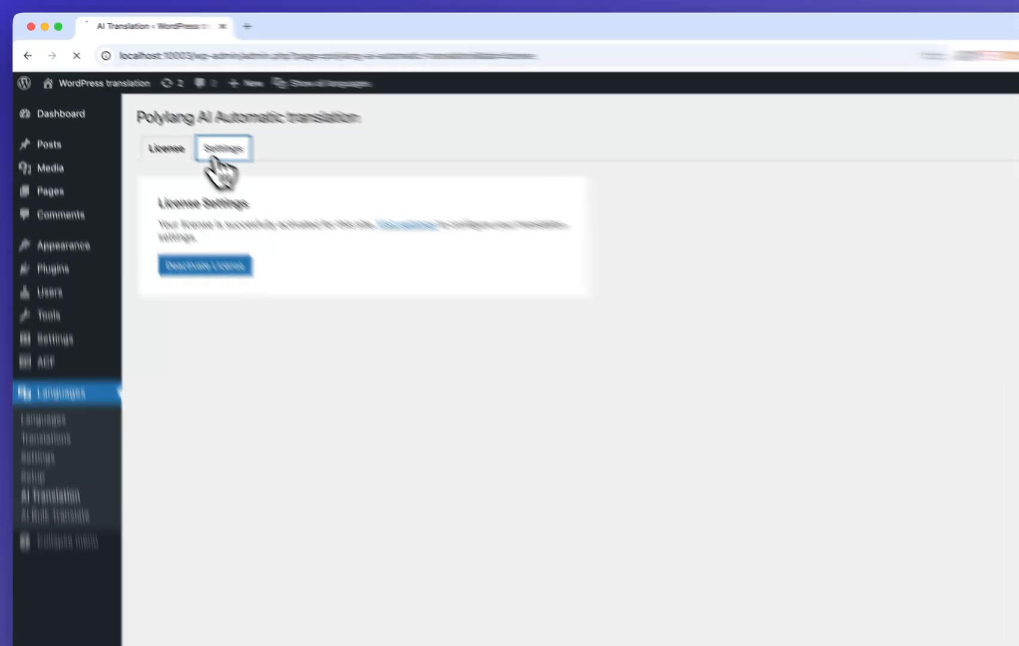
{"action": "left_click", "coordinate": [223, 149]}
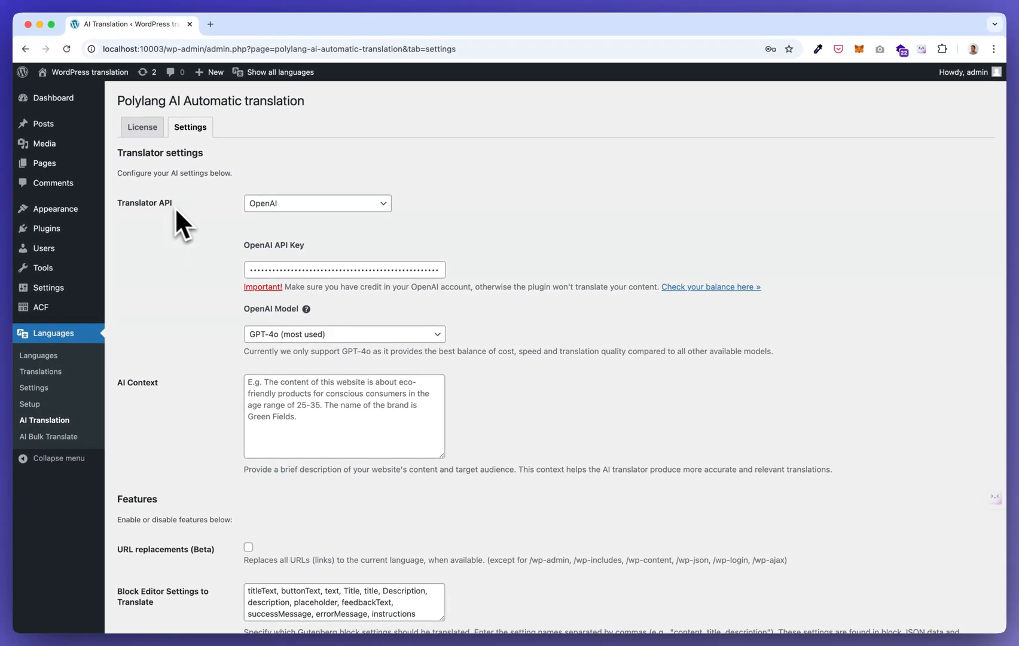
{"action": "mouse_move", "coordinate": [267, 224]}
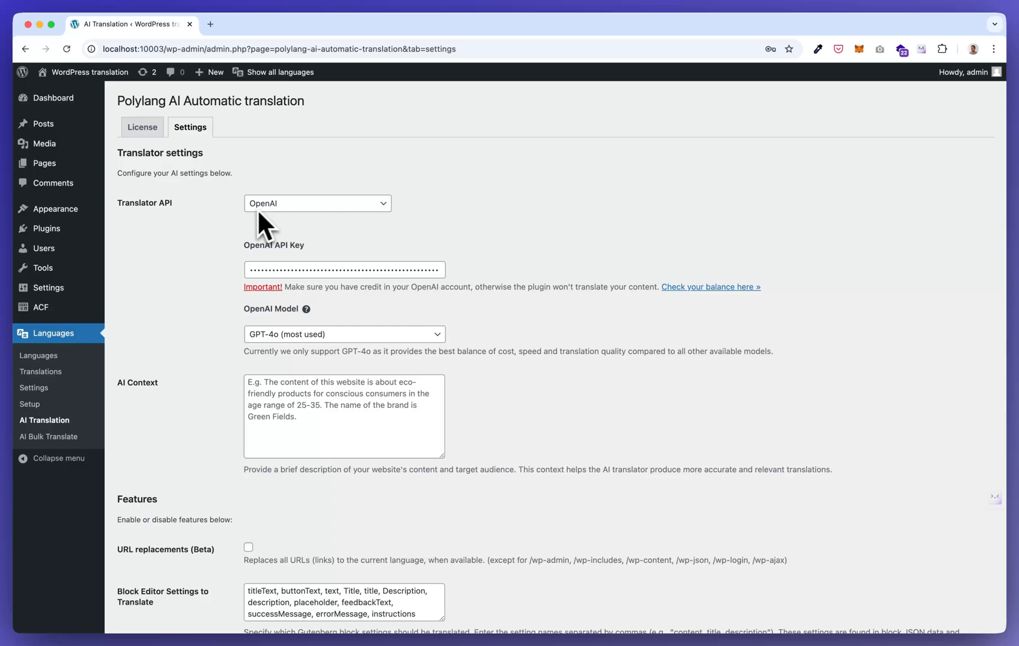
{"action": "mouse_move", "coordinate": [268, 280]}
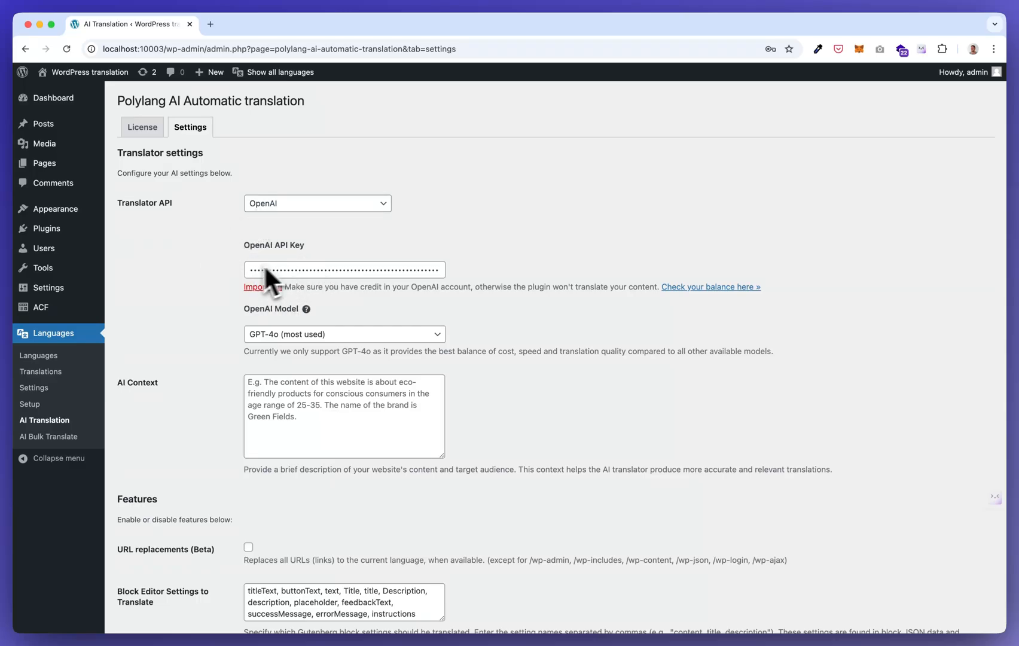
{"action": "mouse_move", "coordinate": [218, 270]}
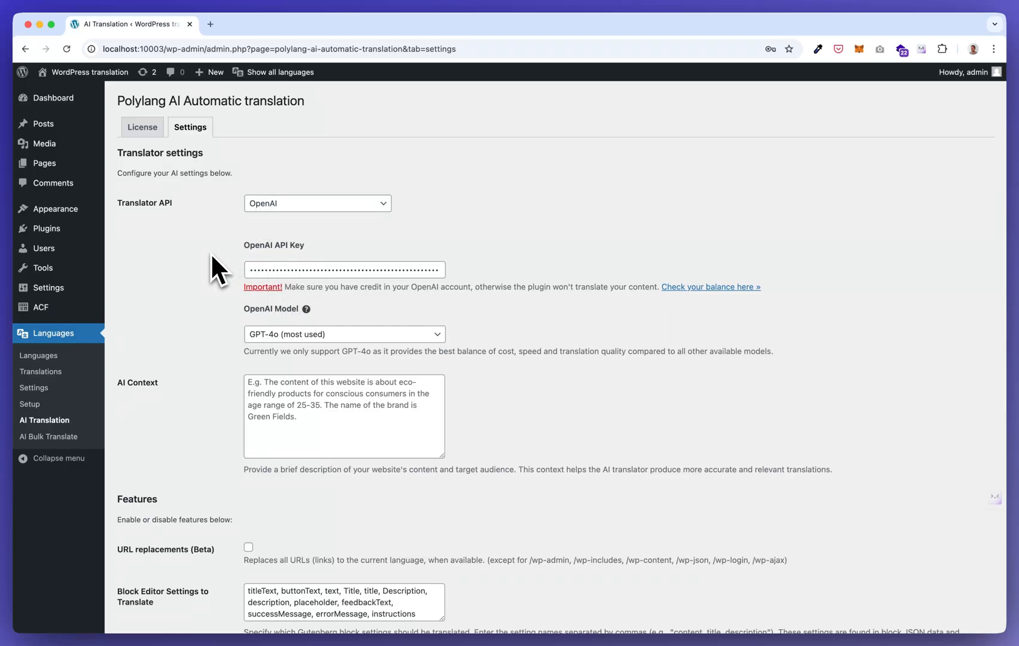
{"action": "mouse_move", "coordinate": [210, 260]}
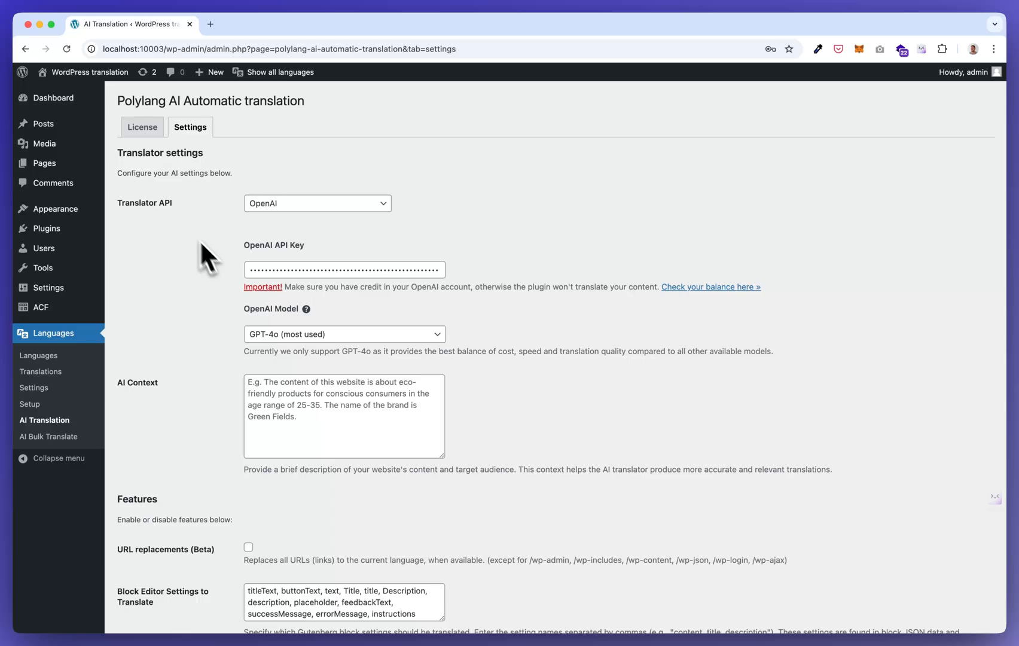
Start a new post titled 'This is a test translation'.
{"action": "left_click", "coordinate": [43, 124]}
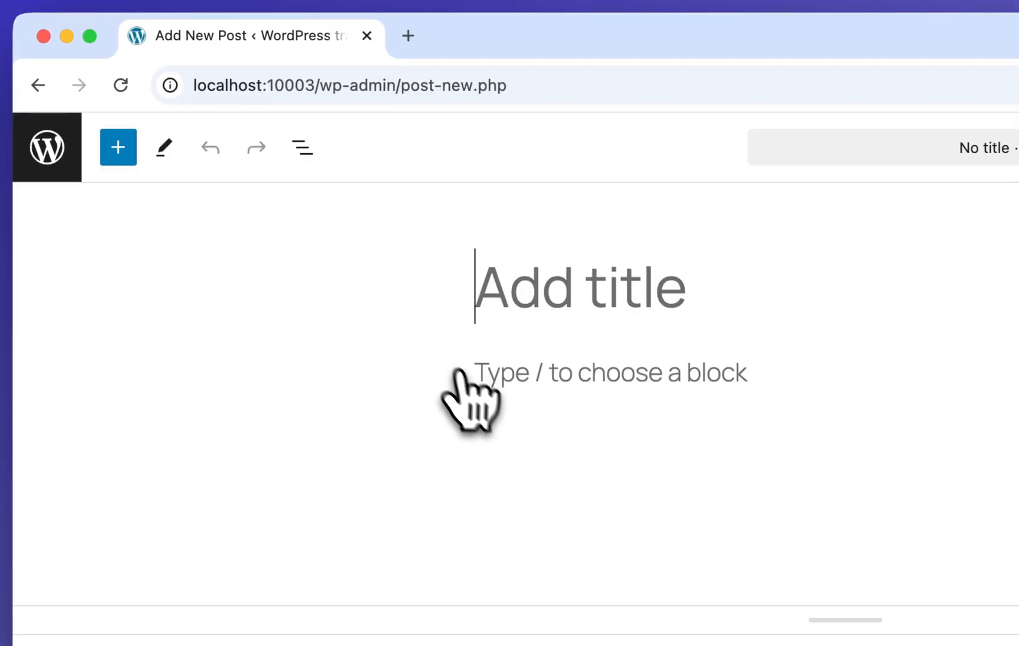
{"action": "type", "text": "This"}
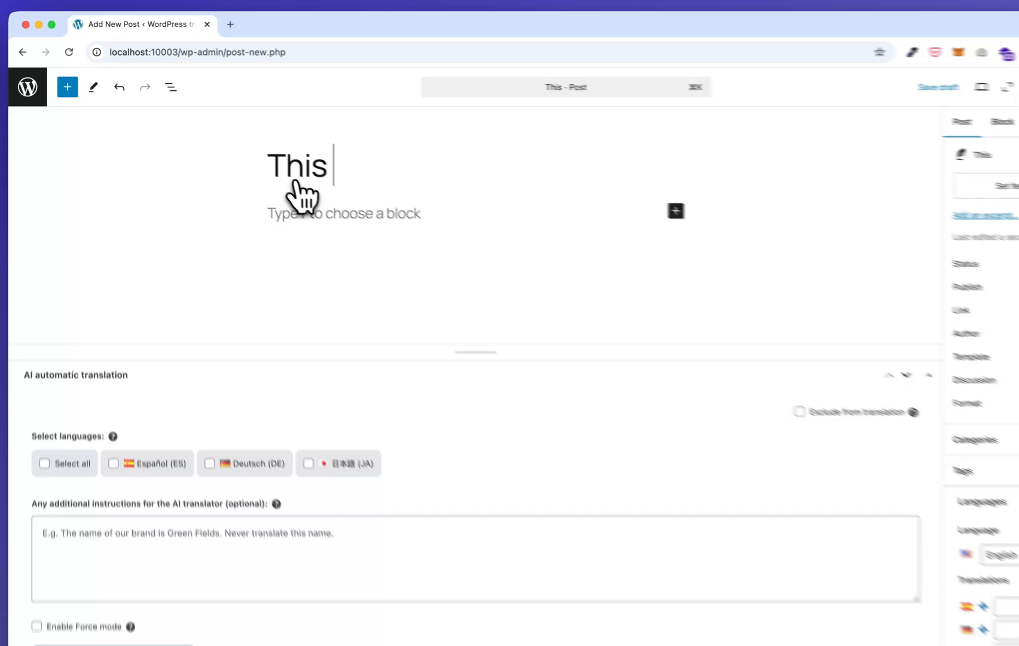
{"action": "type", "text": "is a test trans"}
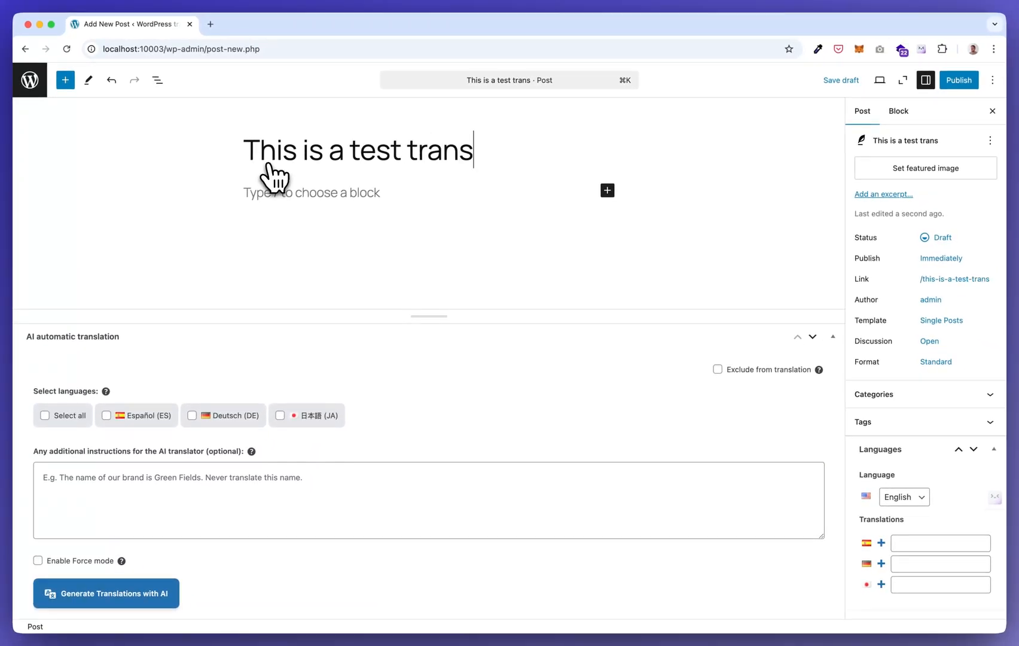
{"action": "type", "text": "lation"}
{"action": "type", "text": "And onother item"}
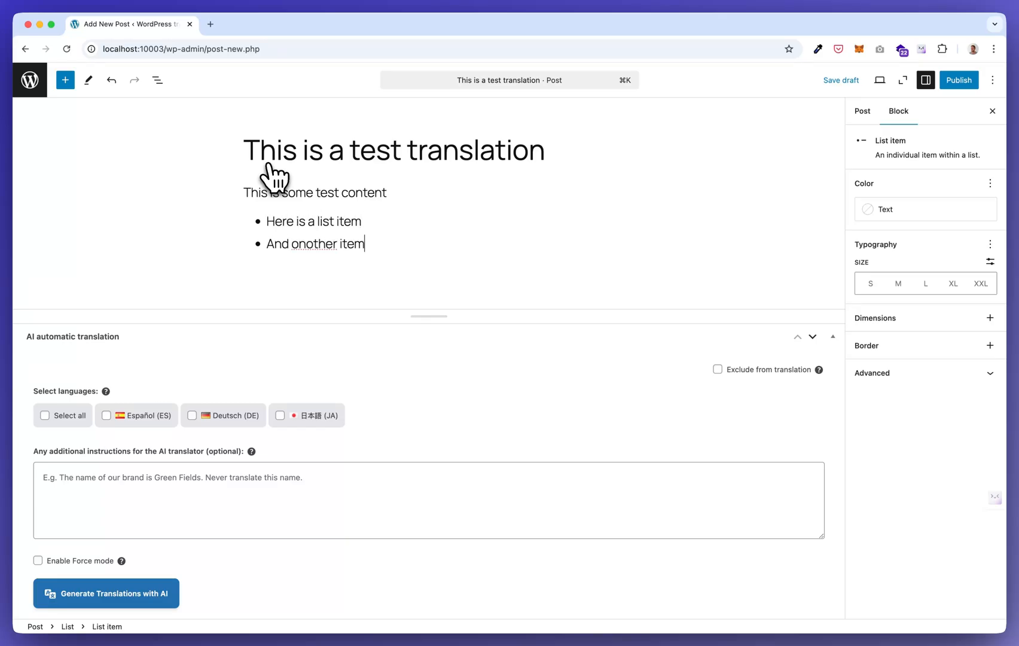
Add body text ending 'And even more items here!' and insert a Heading block.
{"action": "type", "text": "And ev"}
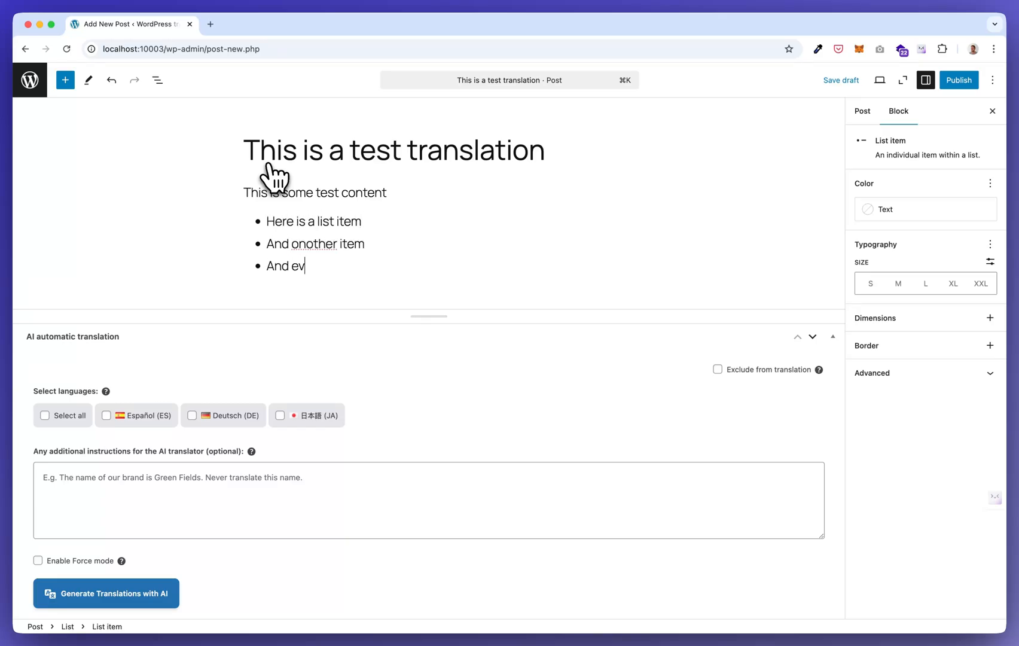
{"action": "type", "text": "en more items"}
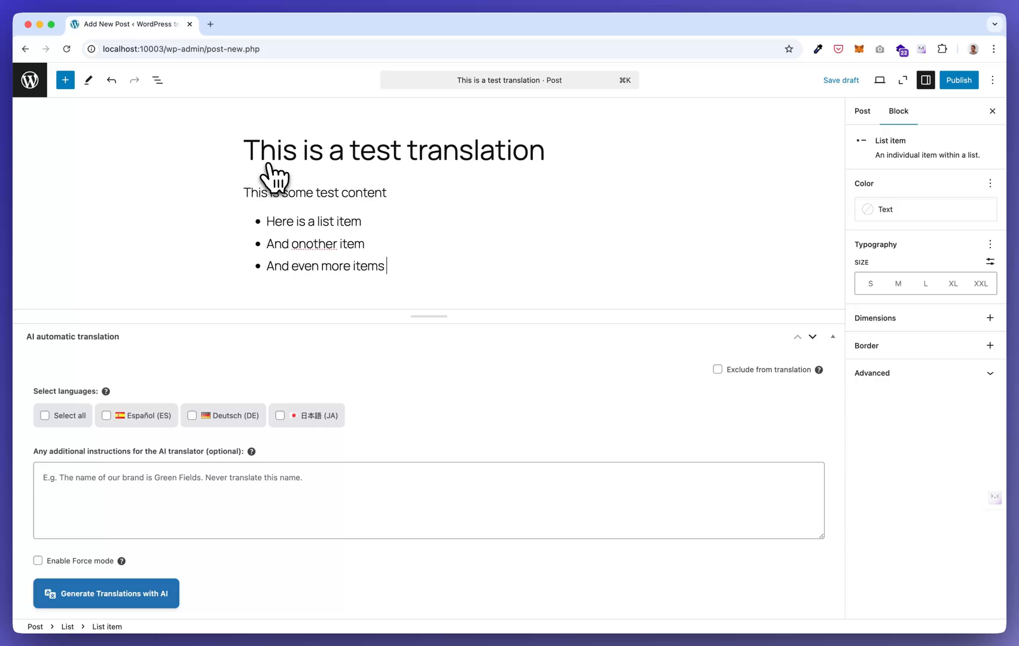
{"action": "type", "text": "here!"}
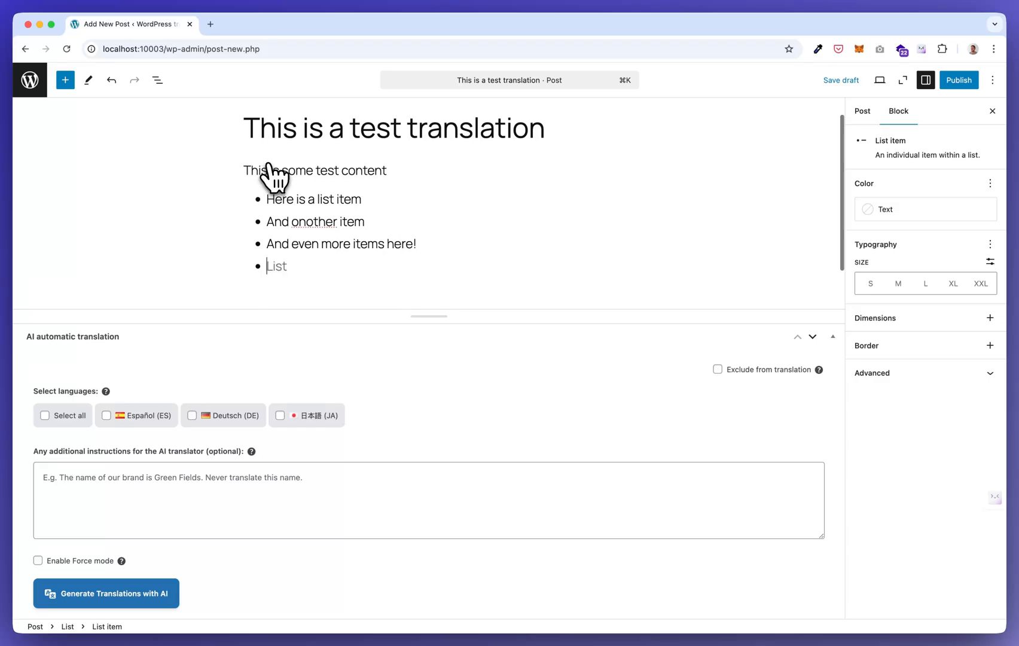
{"action": "type", "text": "/head"}
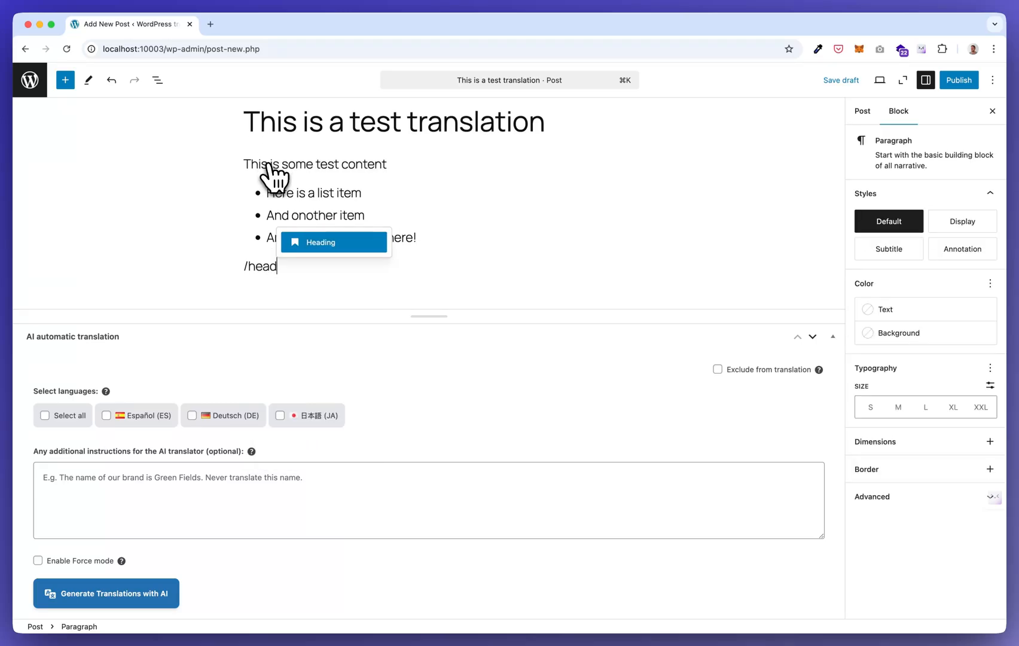
{"action": "left_click", "coordinate": [318, 242]}
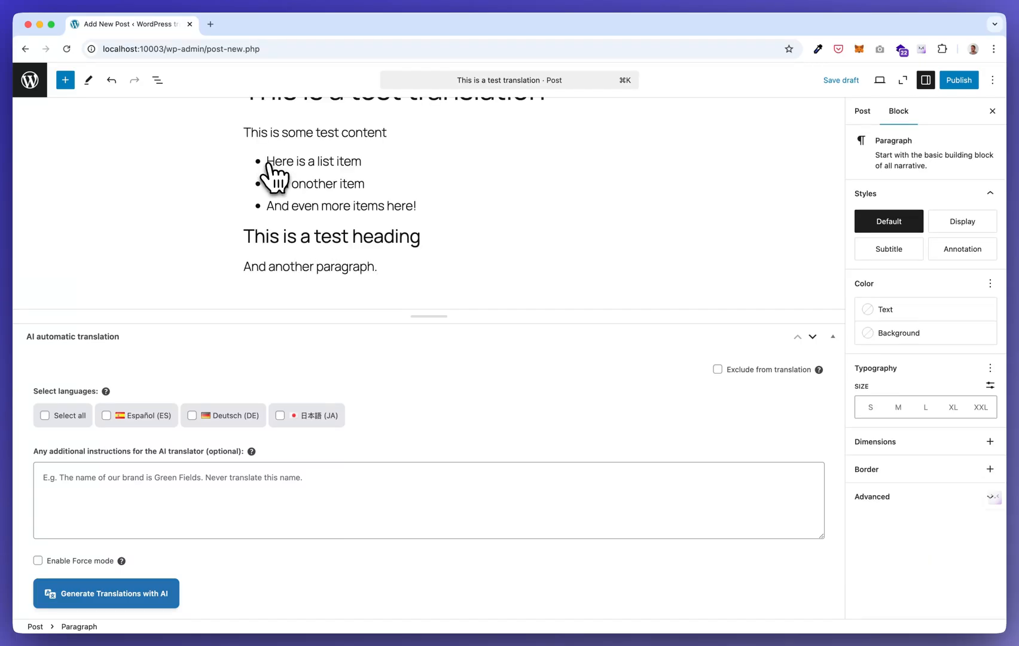
Publish the 'This is a test translation' post so it goes live.
{"action": "left_click", "coordinate": [959, 80]}
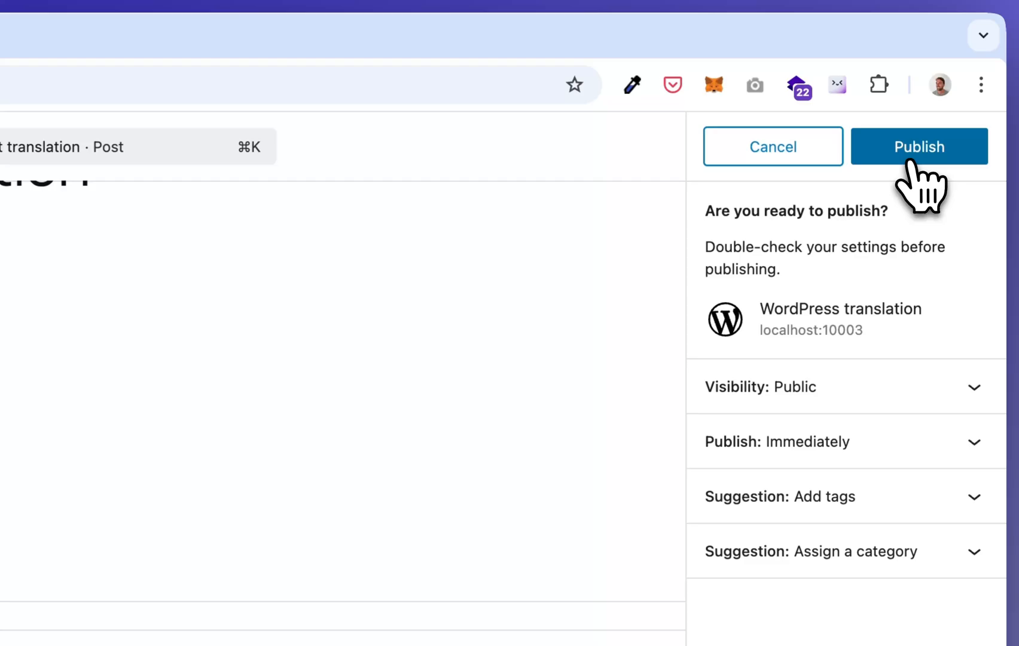
{"action": "left_click", "coordinate": [919, 146]}
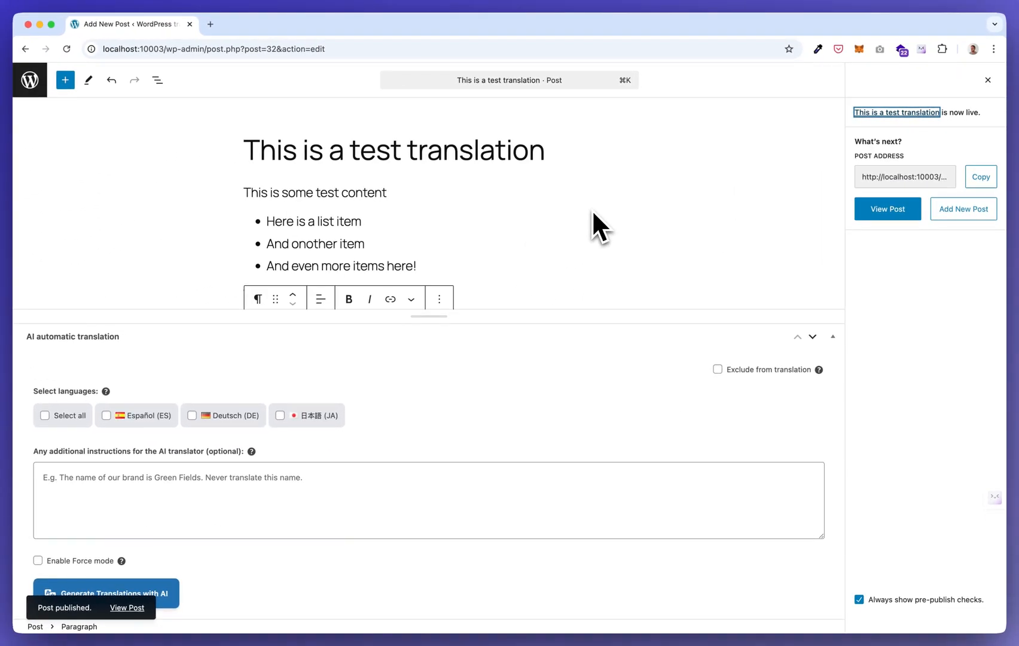
{"action": "mouse_move", "coordinate": [377, 189]}
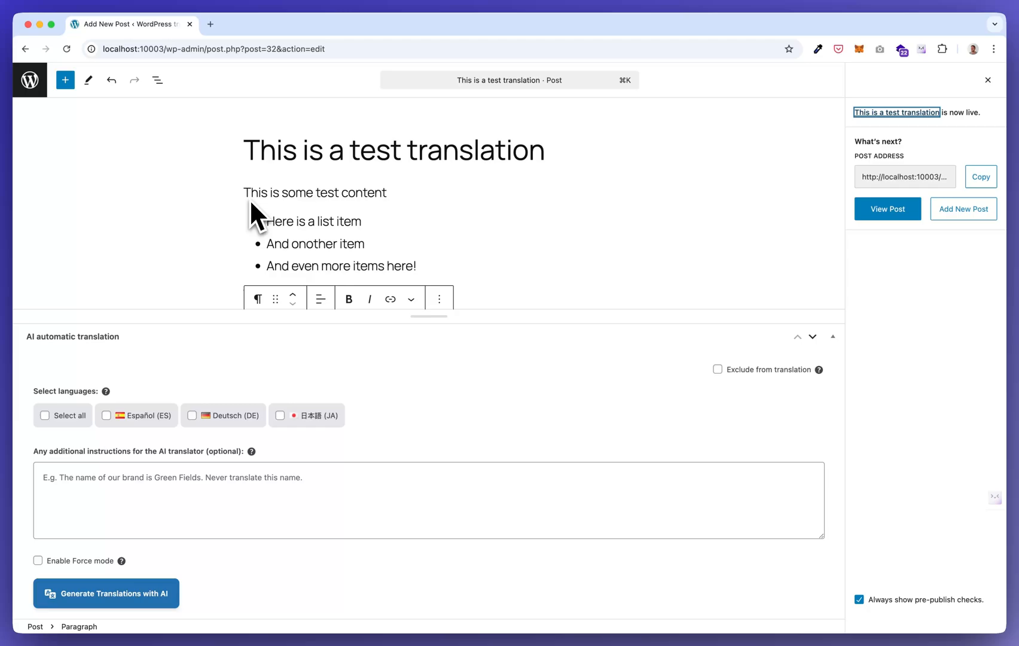
{"action": "mouse_move", "coordinate": [180, 375]}
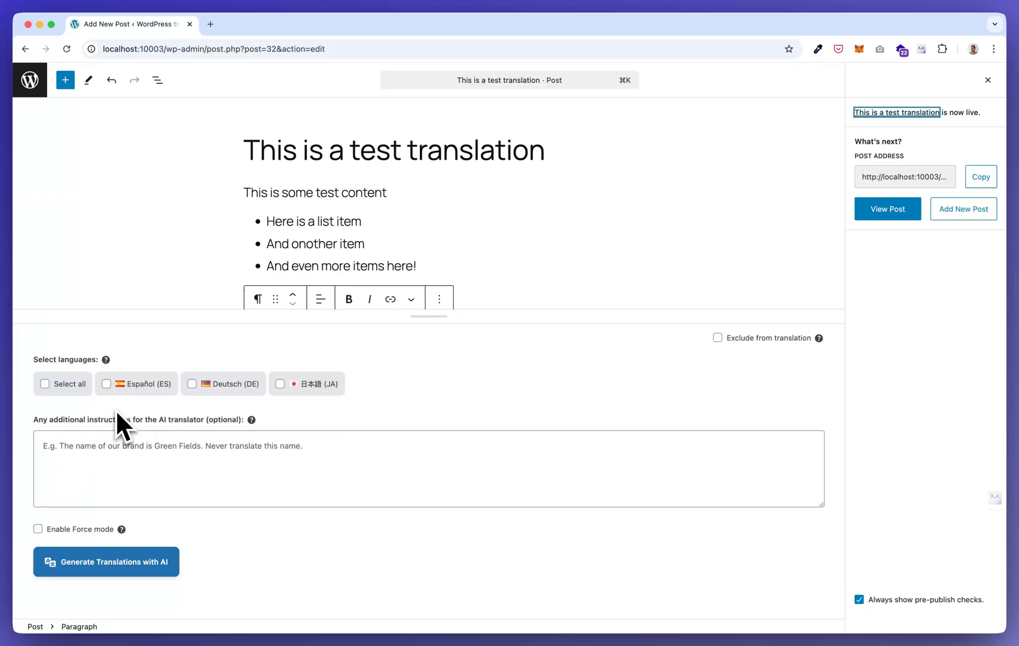
{"action": "mouse_move", "coordinate": [121, 403]}
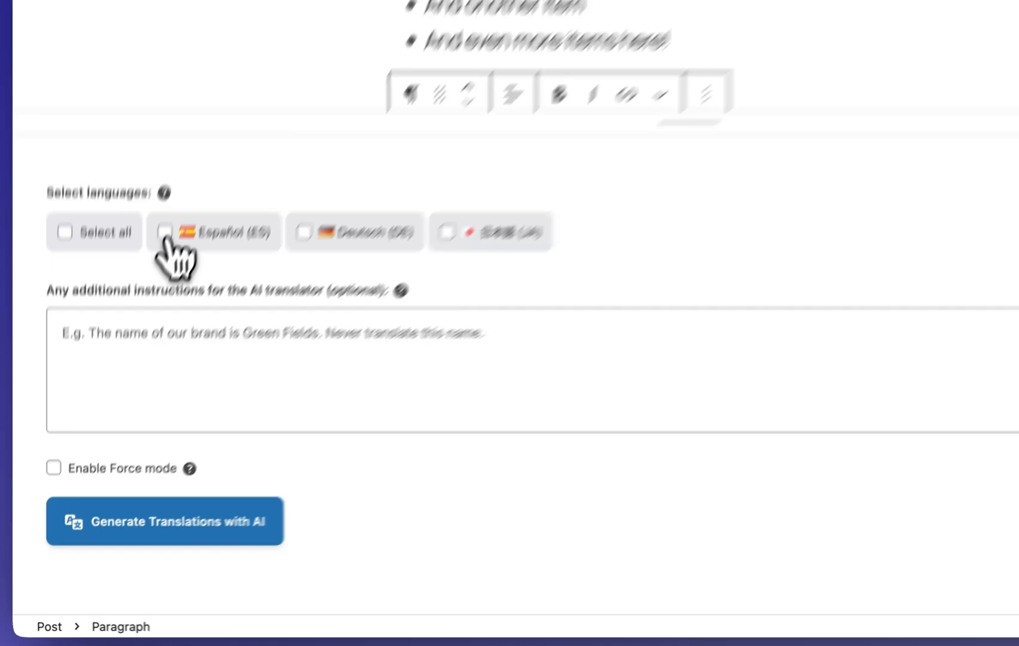
Generate the Spanish AI translation 'Esta es una traducción de prueba' and view it.
{"action": "left_click", "coordinate": [165, 232]}
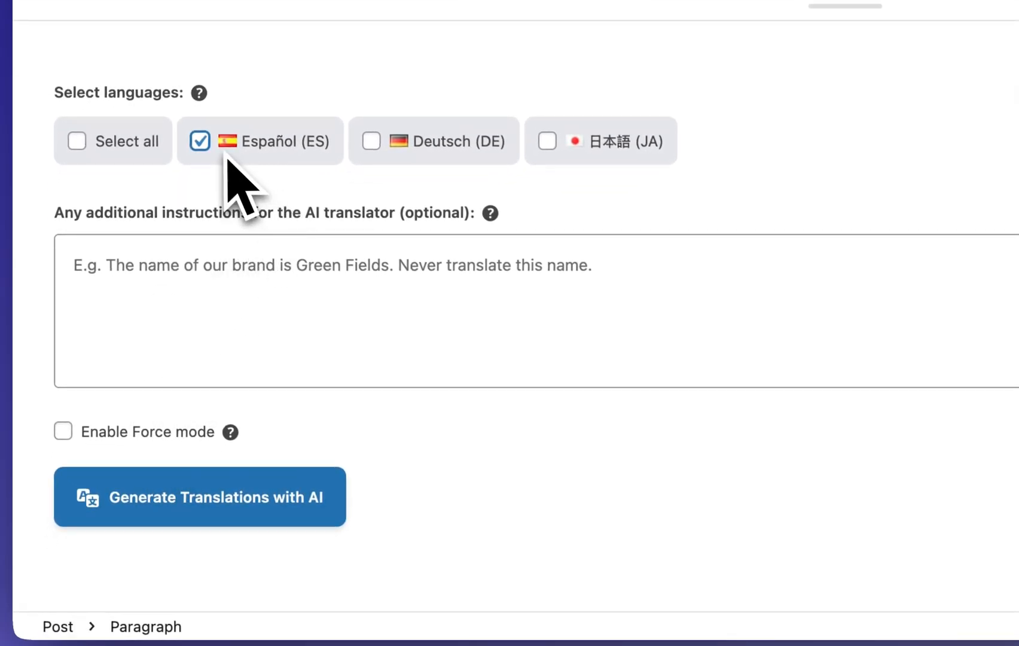
{"action": "left_click", "coordinate": [199, 496]}
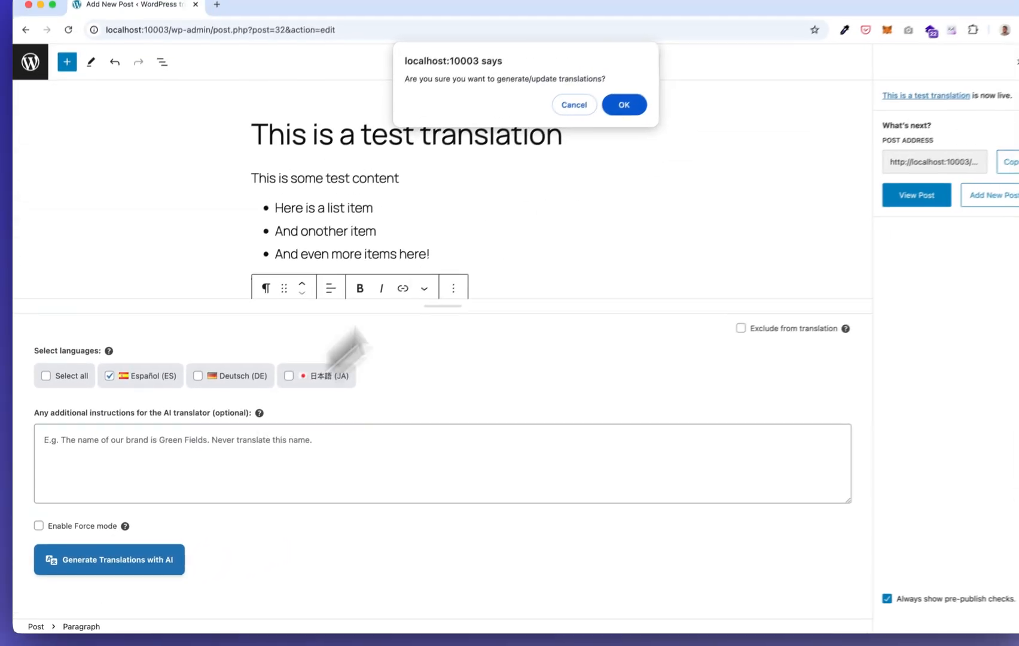
{"action": "left_click", "coordinate": [623, 105]}
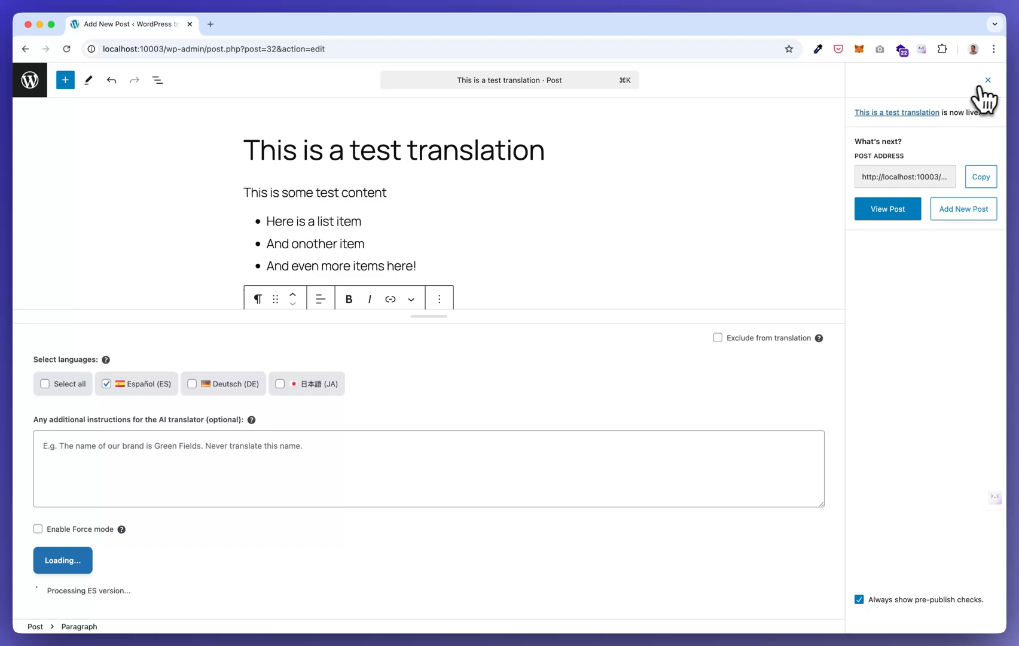
{"action": "left_click", "coordinate": [987, 80]}
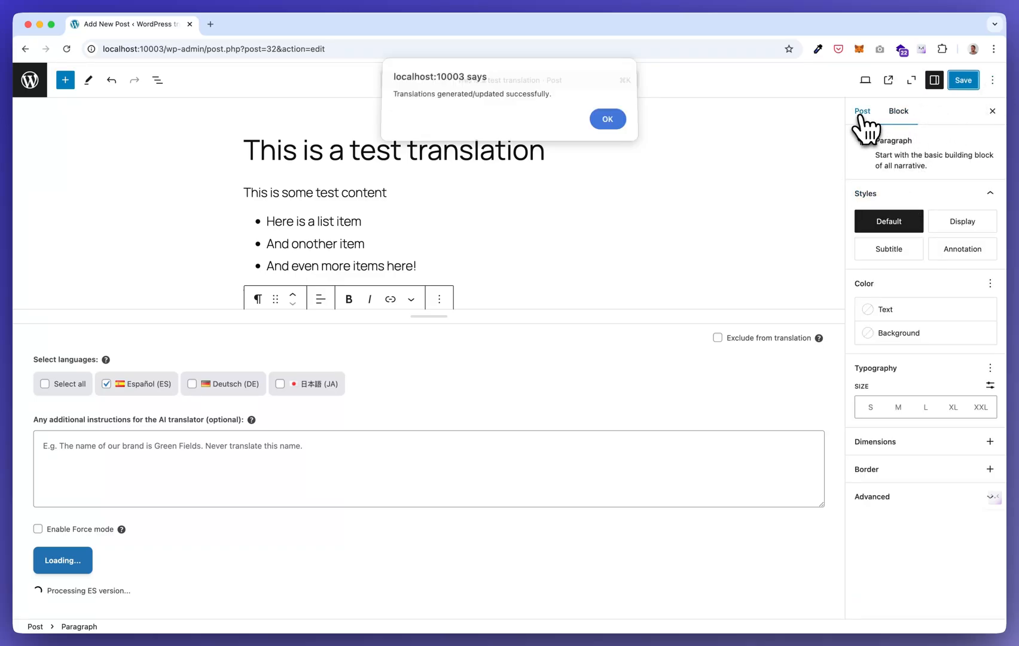
{"action": "left_click", "coordinate": [606, 119]}
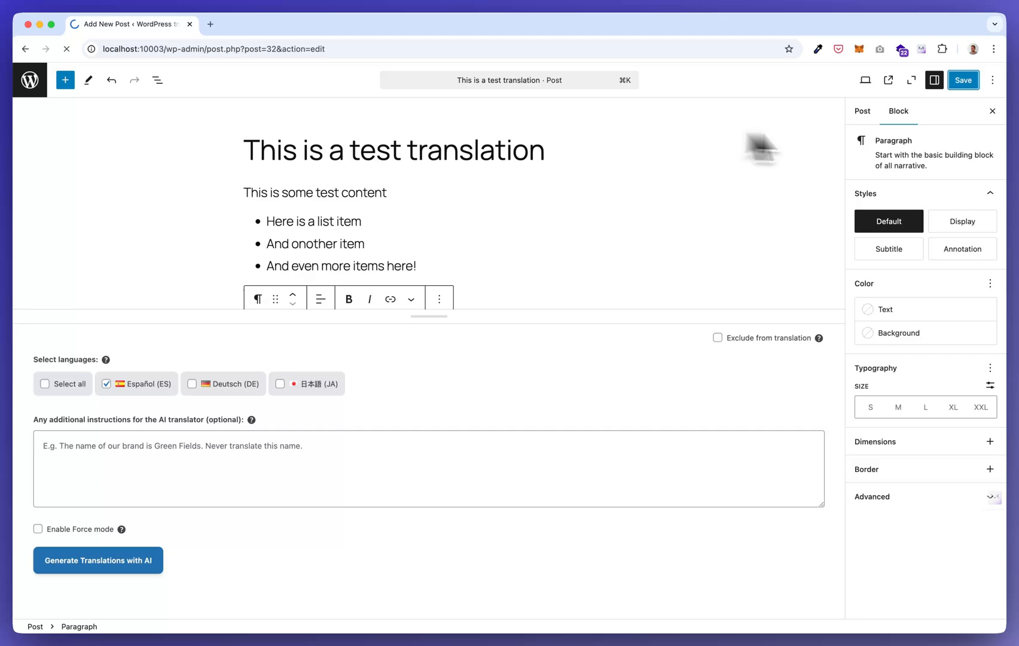
{"action": "left_click", "coordinate": [862, 111]}
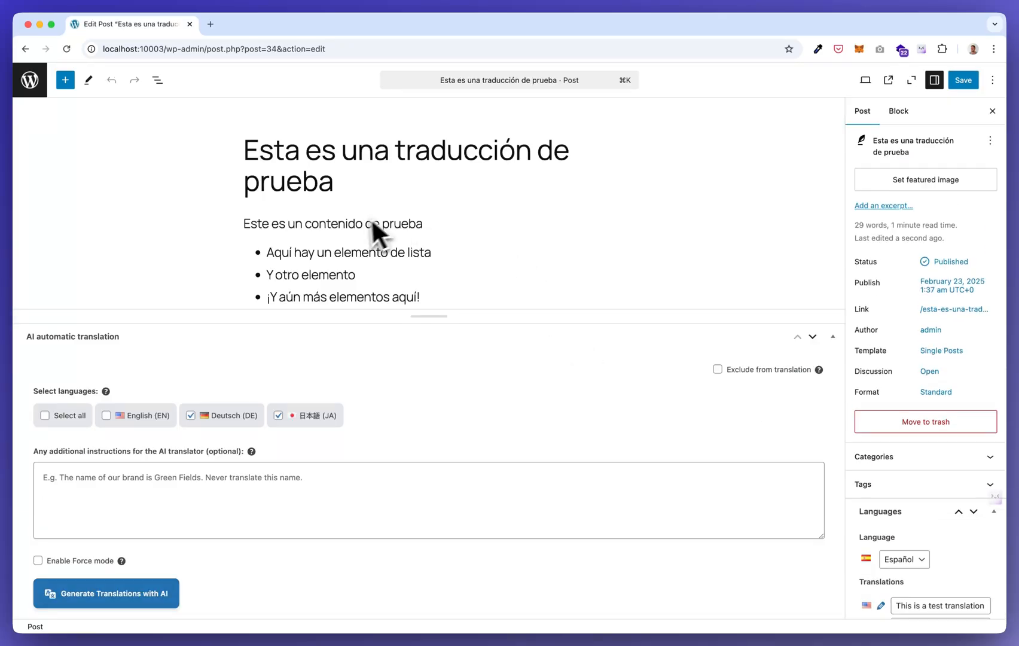
Return from the Spanish translation to the English original post via the Languages panel.
{"action": "scroll", "scroll_direction": "down", "scroll_amount": 3}
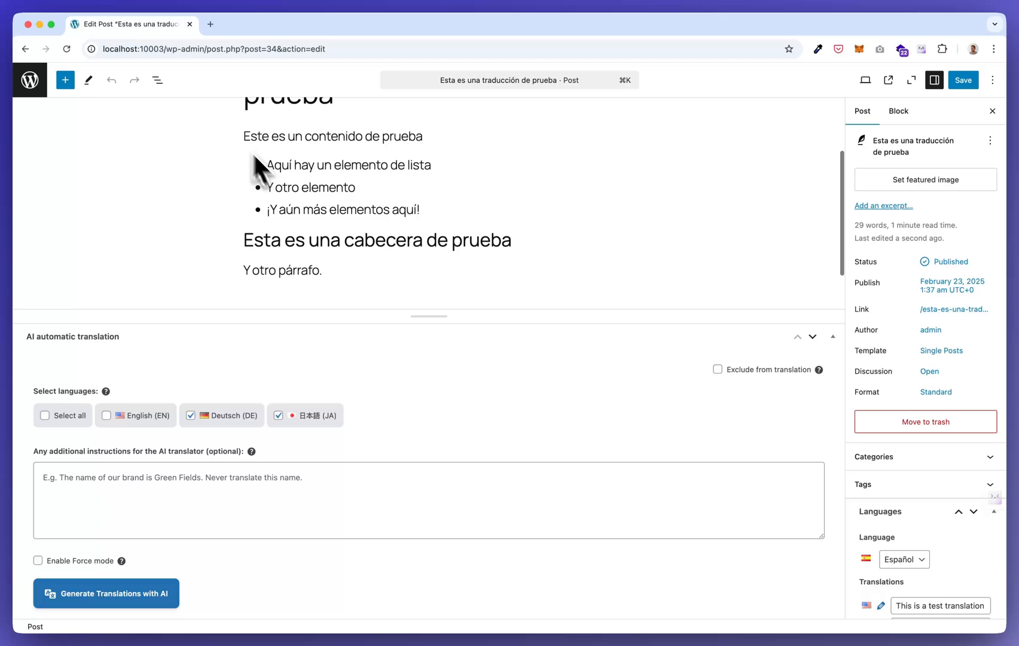
{"action": "scroll", "scroll_direction": "up", "scroll_amount": 3}
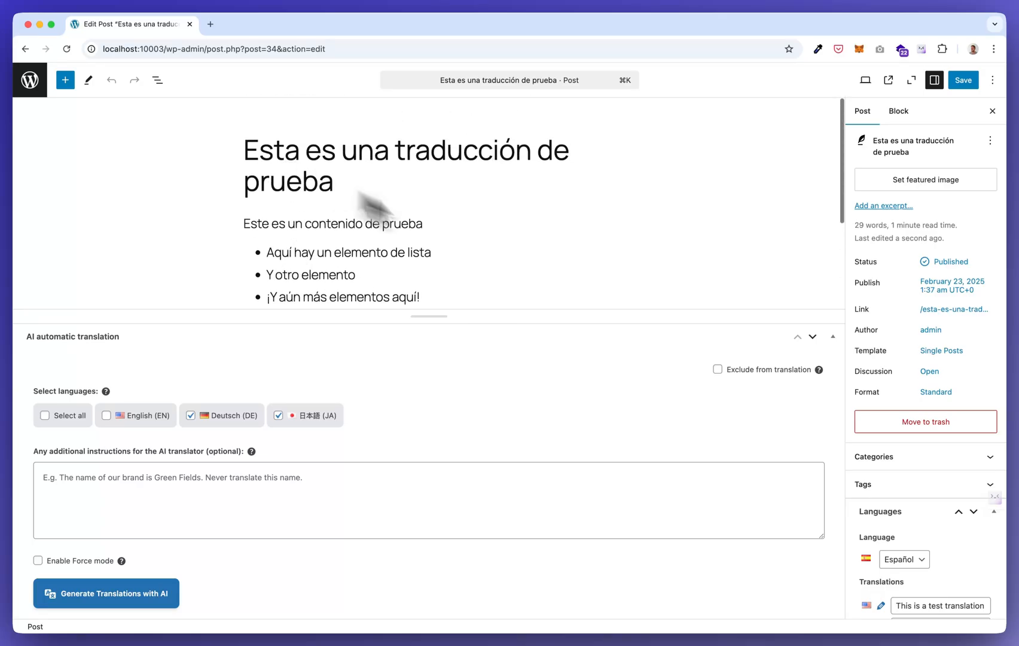
{"action": "left_click", "coordinate": [939, 606]}
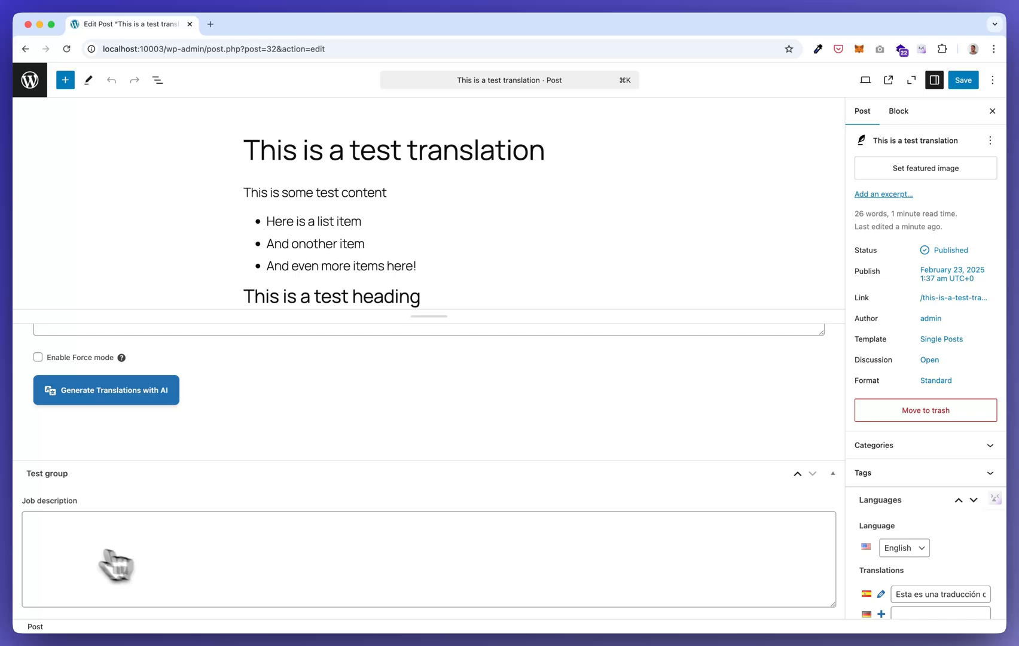
{"action": "mouse_move", "coordinate": [71, 525]}
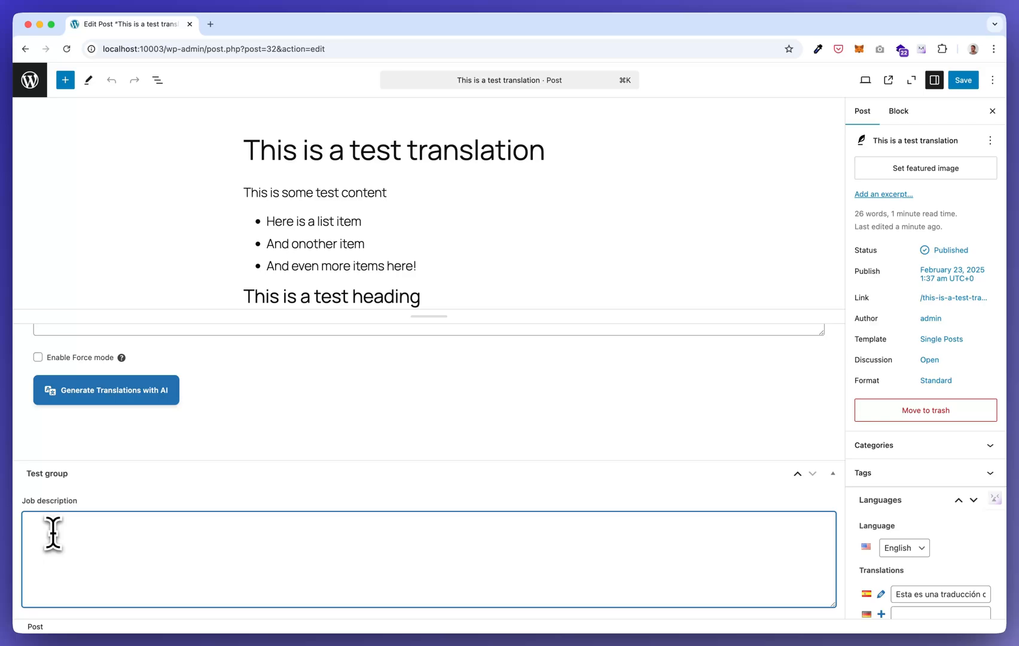
{"action": "mouse_move", "coordinate": [31, 513]}
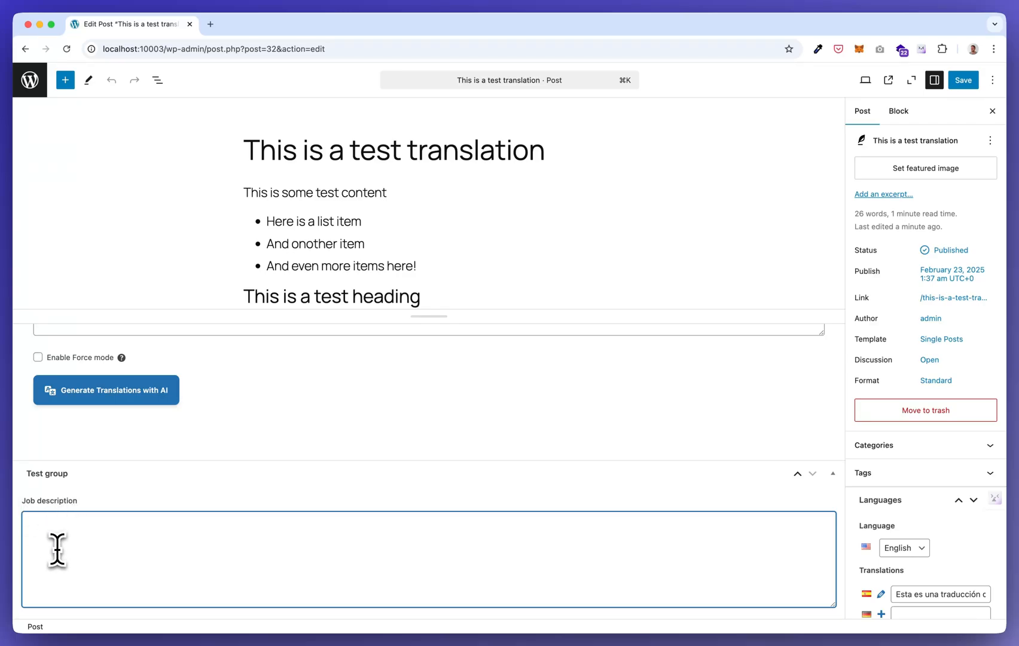
Enter 'This is a job description test. Please let us translate this automatically' in Job description.
{"action": "type", "text": "This is a"}
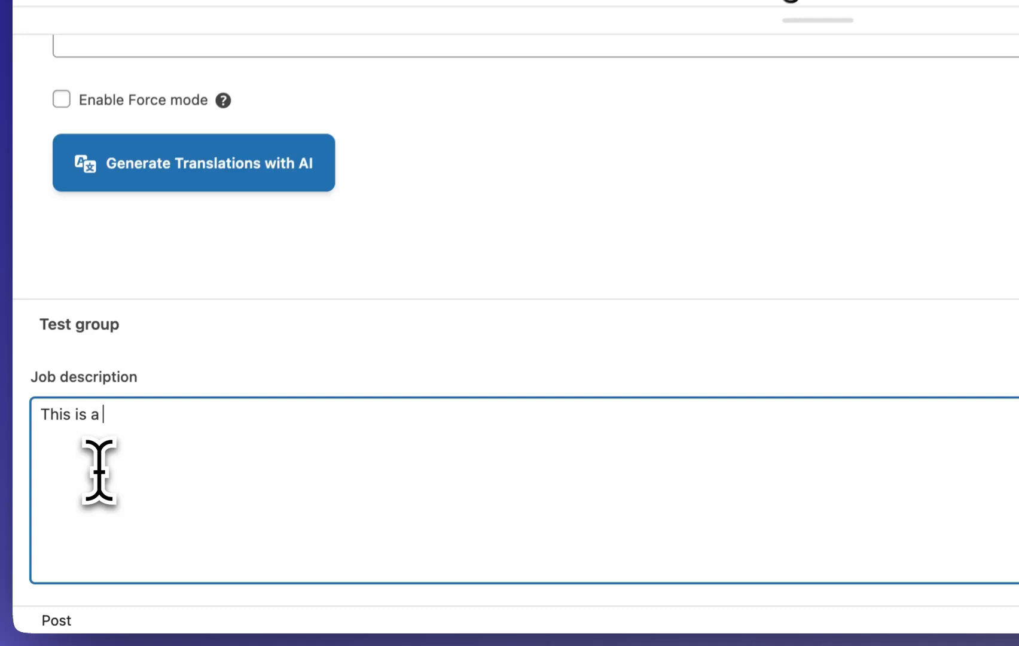
{"action": "type", "text": "job desc"}
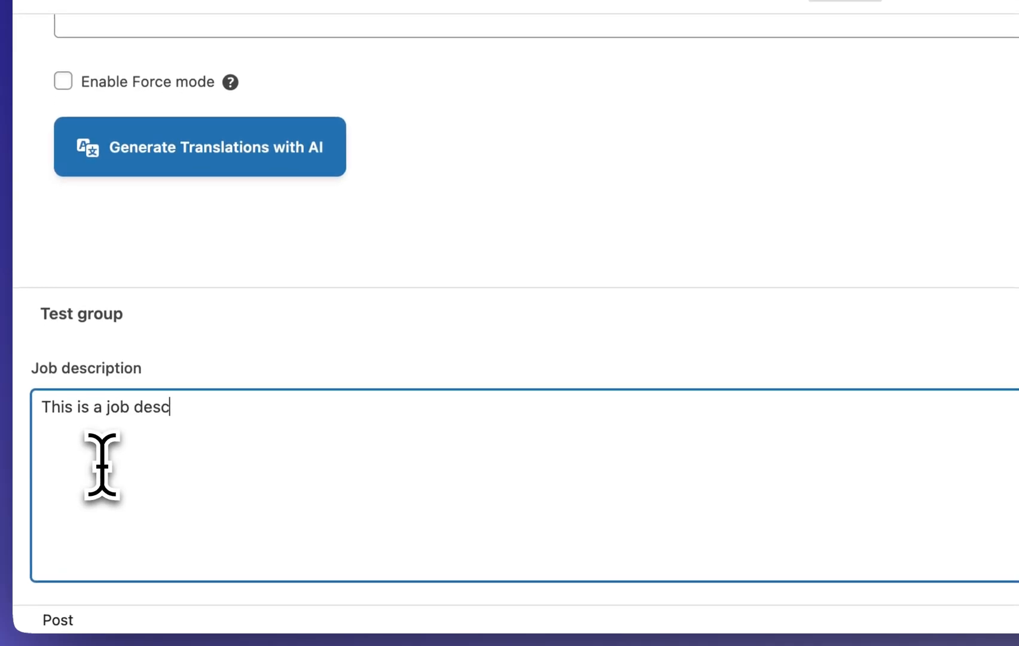
{"action": "type", "text": "ription t"}
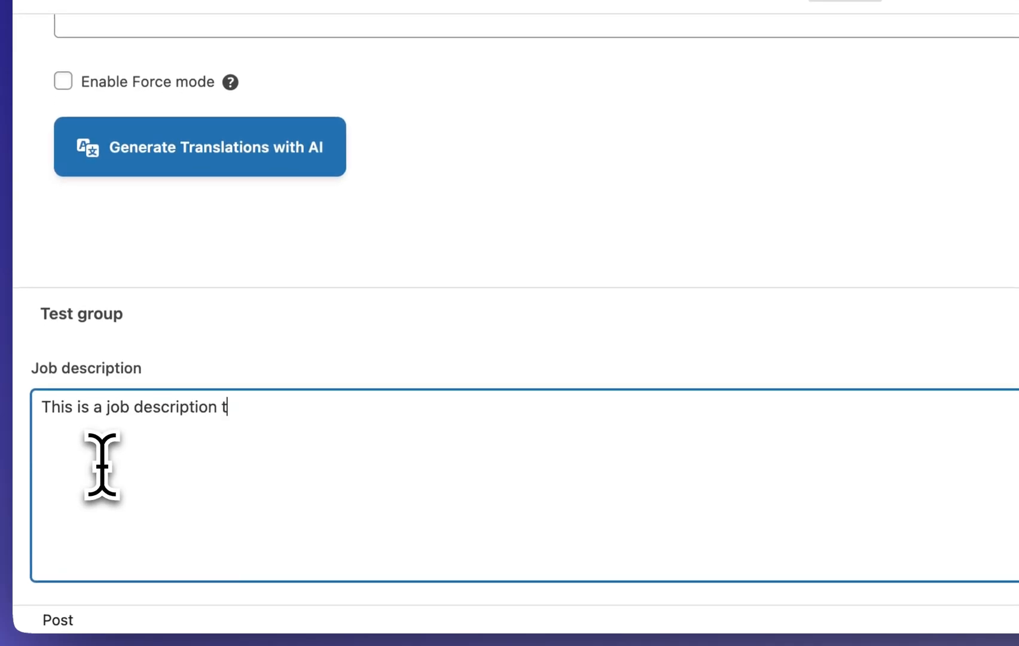
{"action": "type", "text": "est."}
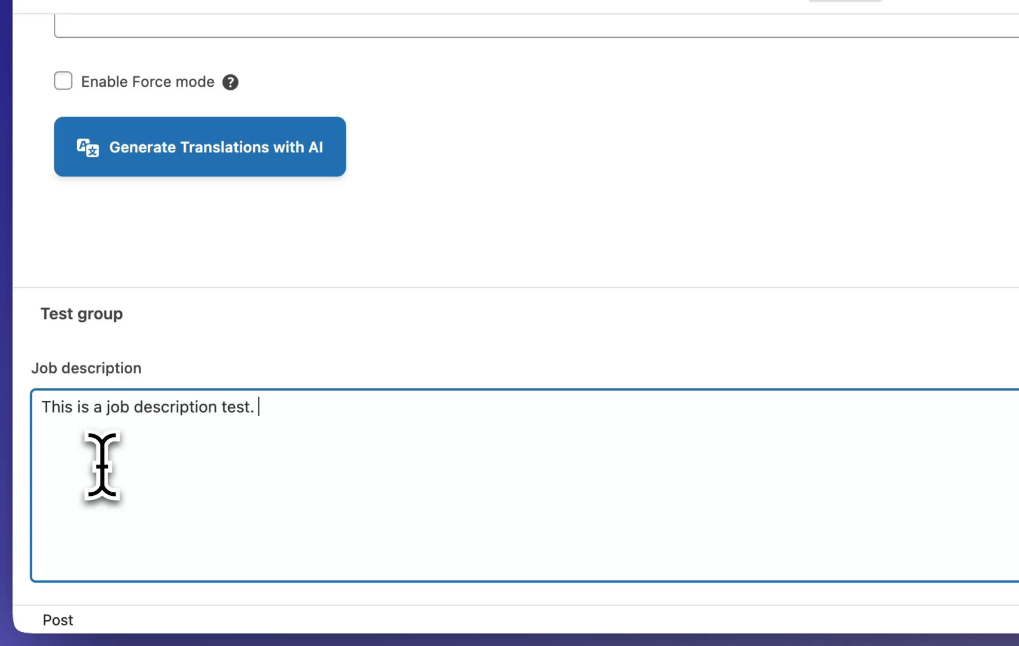
{"action": "type", "text": "Please"}
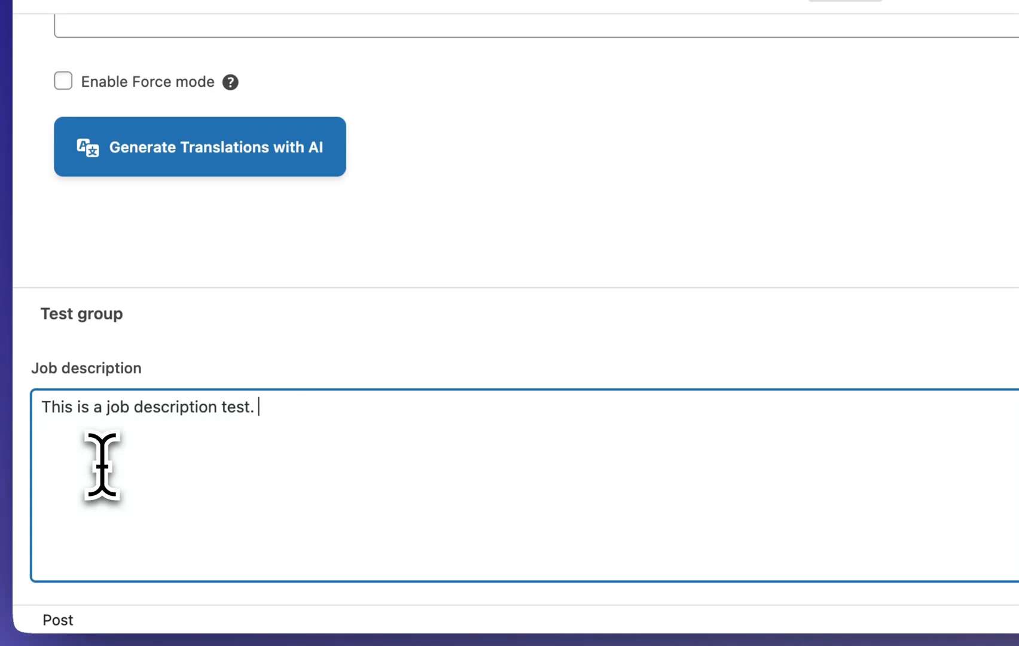
{"action": "type", "text": "Let us translate this automaitc"}
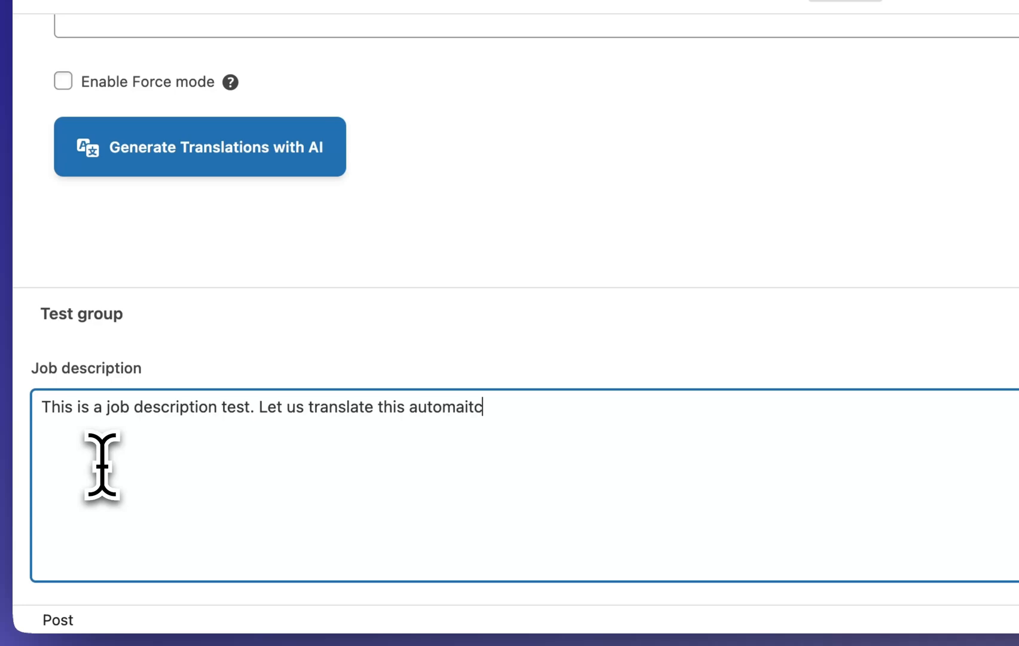
{"action": "type", "text": "automatical"}
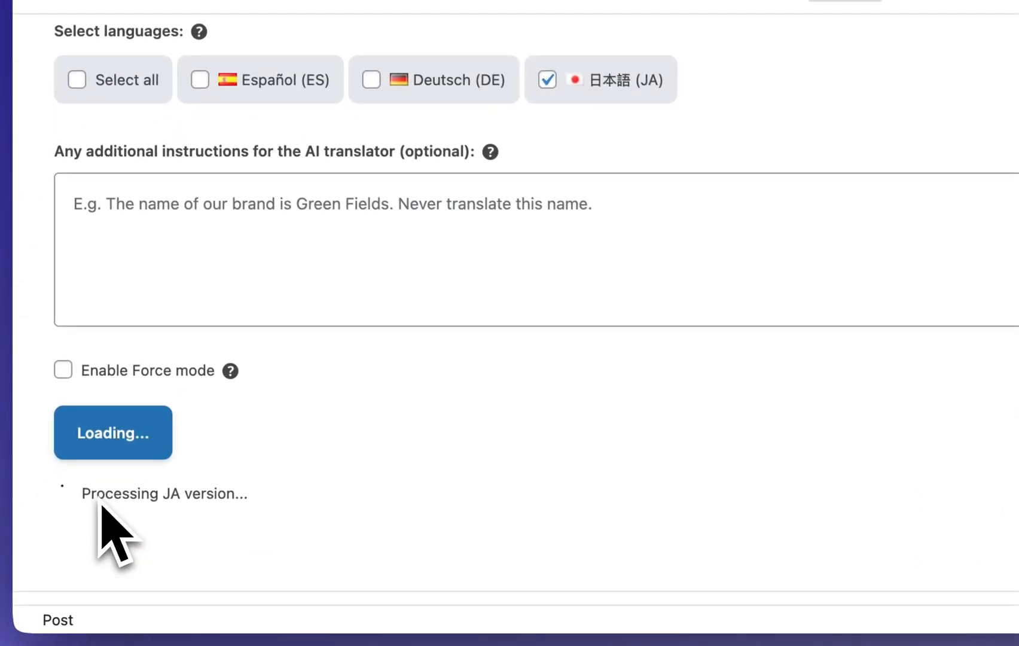
Dismiss the AI translation success alert and open the Japanese translation for editing.
{"action": "scroll", "scroll_direction": "up", "scroll_amount": 3}
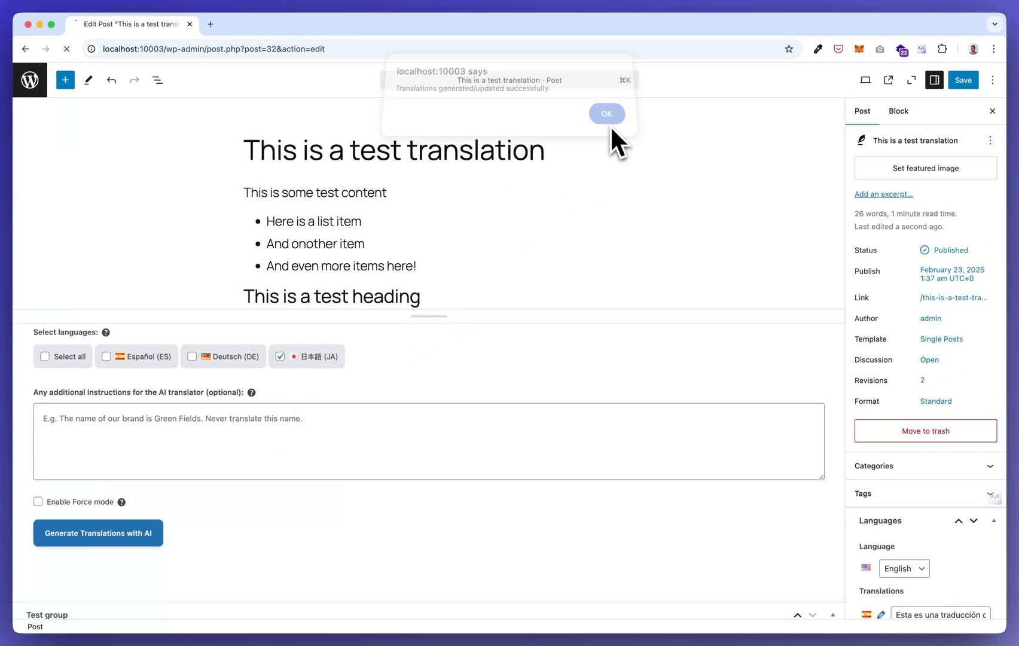
{"action": "left_click", "coordinate": [605, 114]}
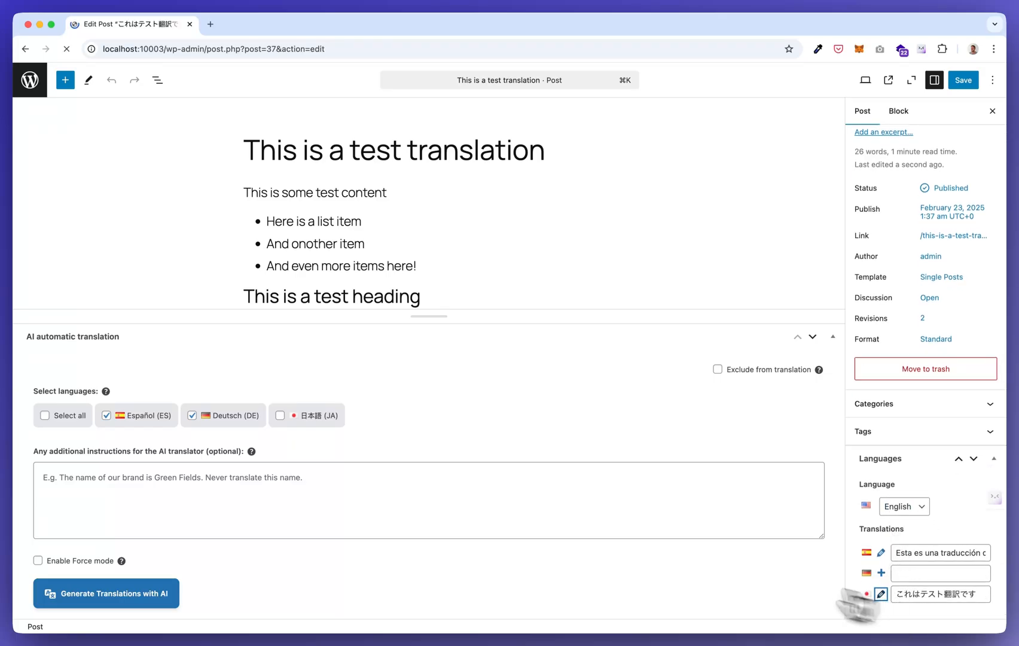
{"action": "left_click", "coordinate": [882, 593]}
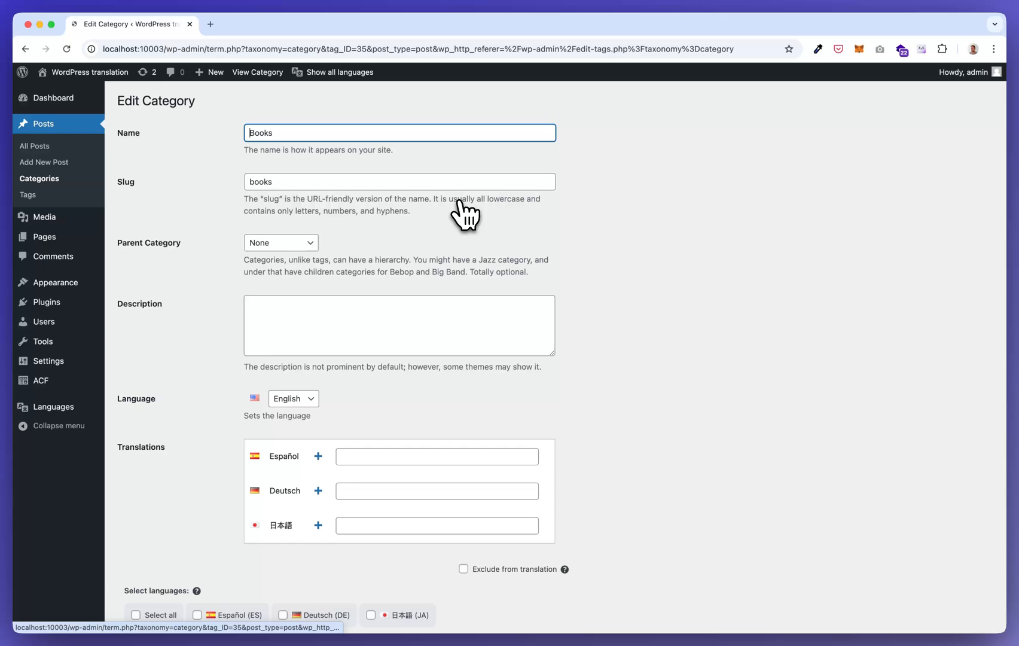
Generate the German AI translation Bücher for the Books category.
{"action": "scroll", "scroll_direction": "down", "scroll_amount": 3}
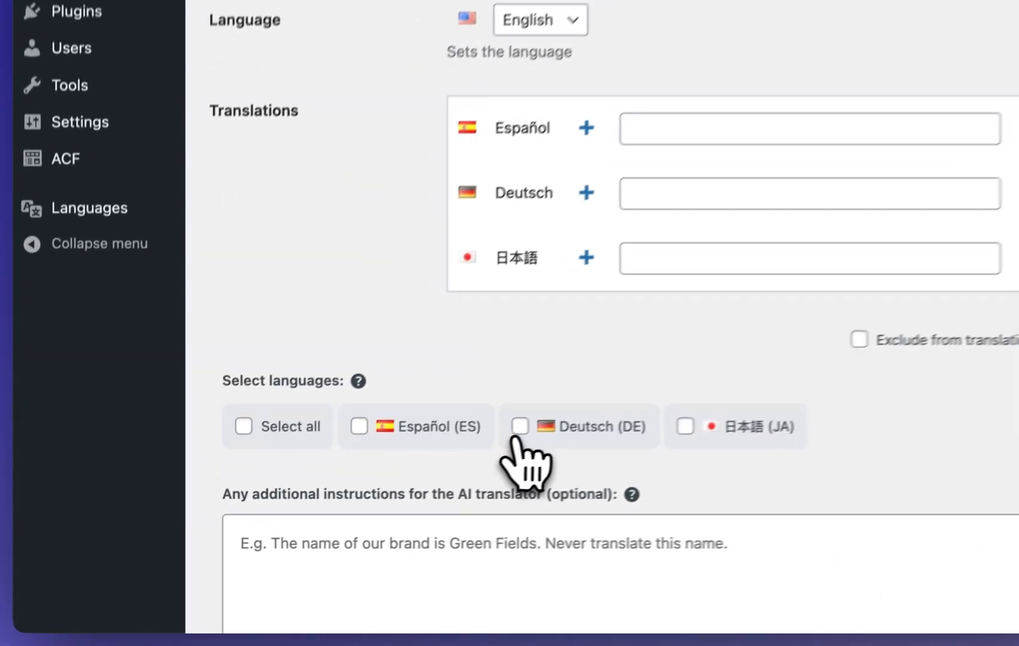
{"action": "left_click", "coordinate": [519, 426]}
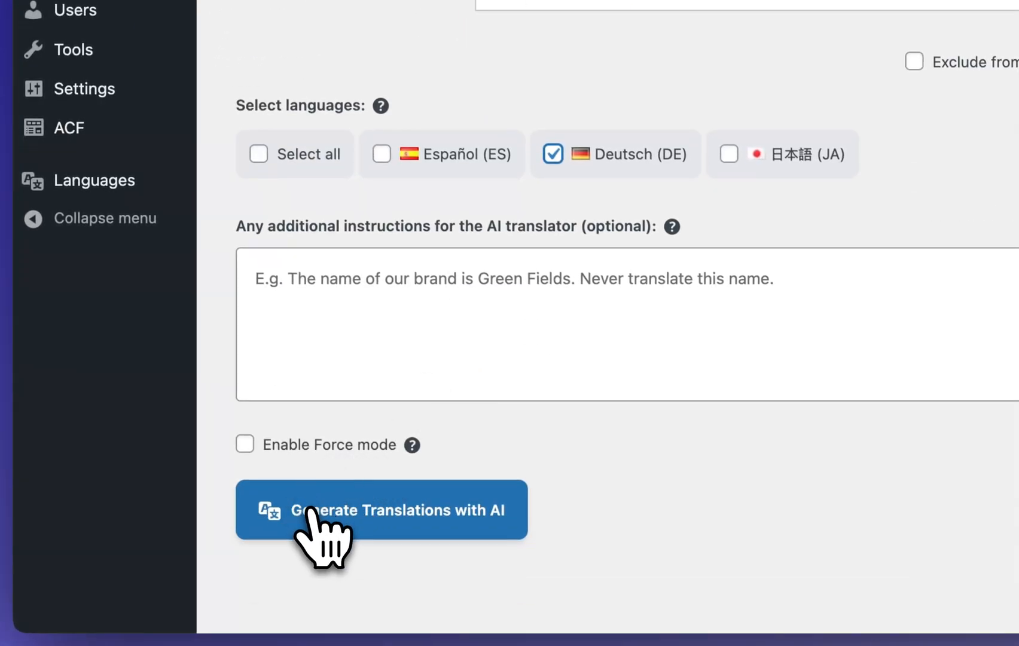
{"action": "left_click", "coordinate": [380, 509]}
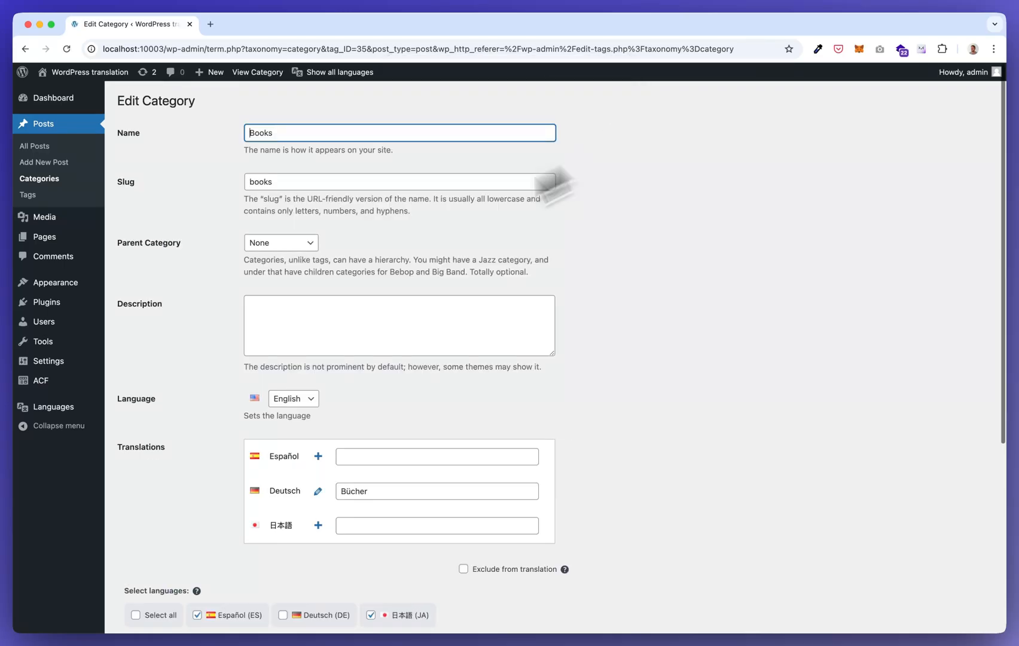
{"action": "mouse_move", "coordinate": [356, 512]}
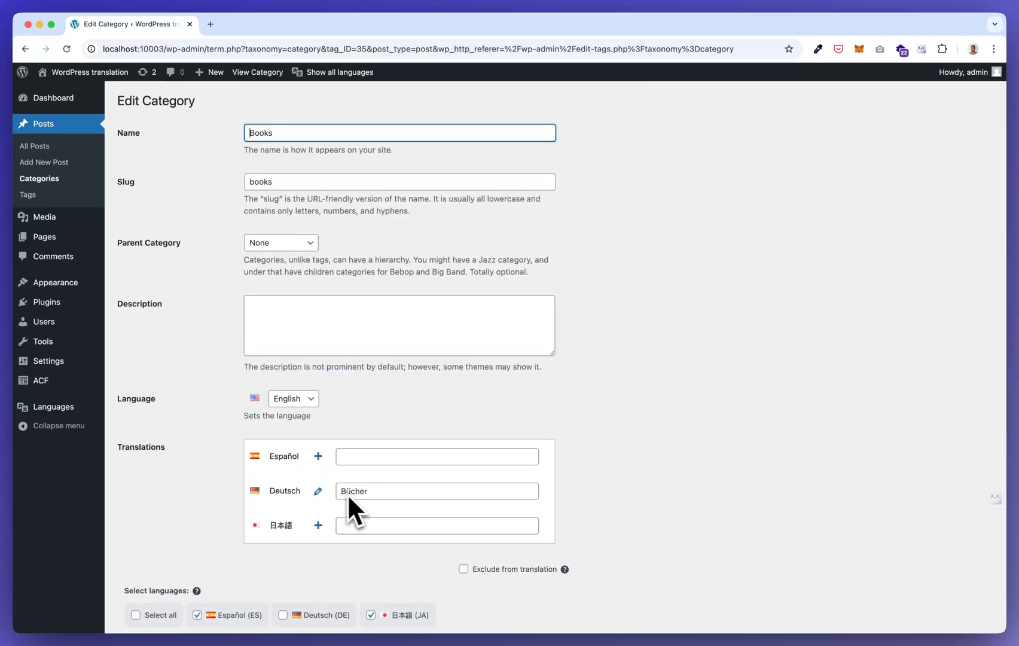
Give the Books category the description 'This is a test description.' and update it.
{"action": "scroll", "scroll_direction": "down", "scroll_amount": 3}
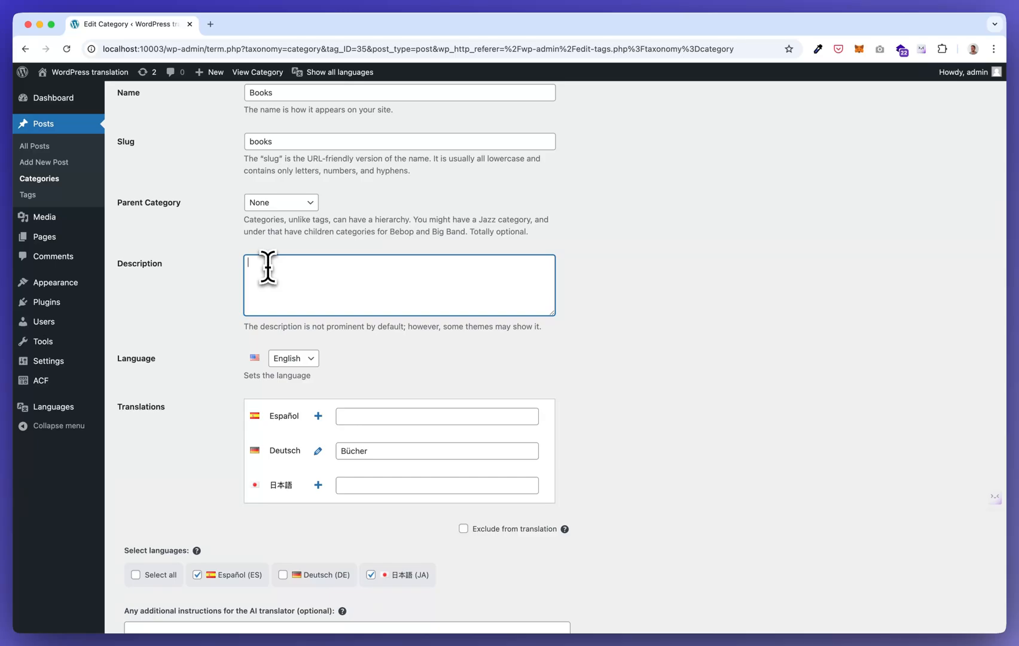
{"action": "type", "text": "This is a test"}
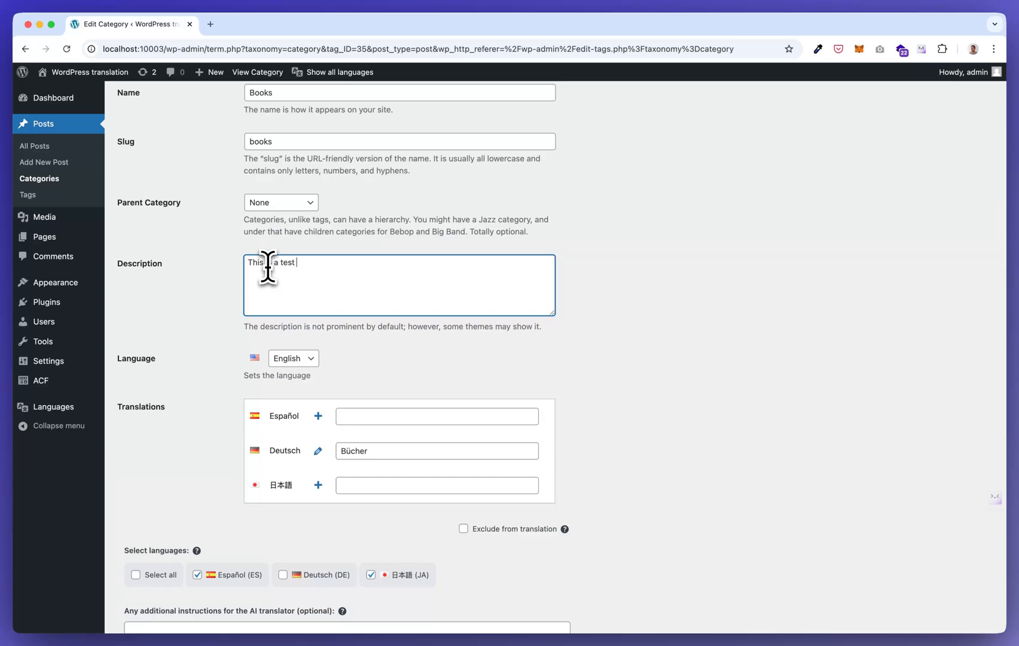
{"action": "type", "text": "description."}
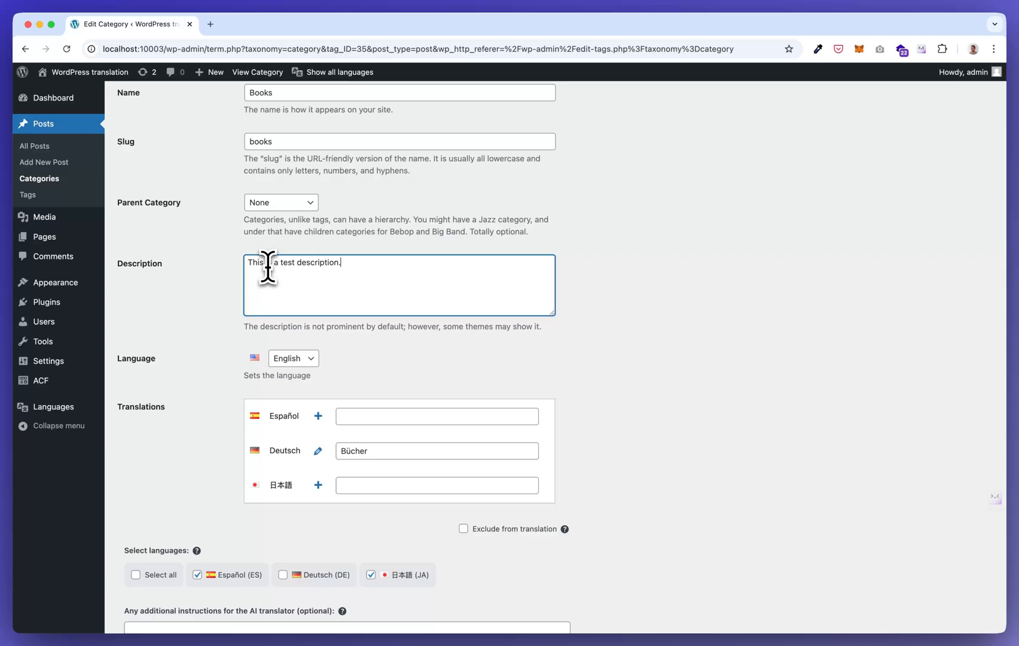
{"action": "scroll", "scroll_direction": "down", "scroll_amount": 3}
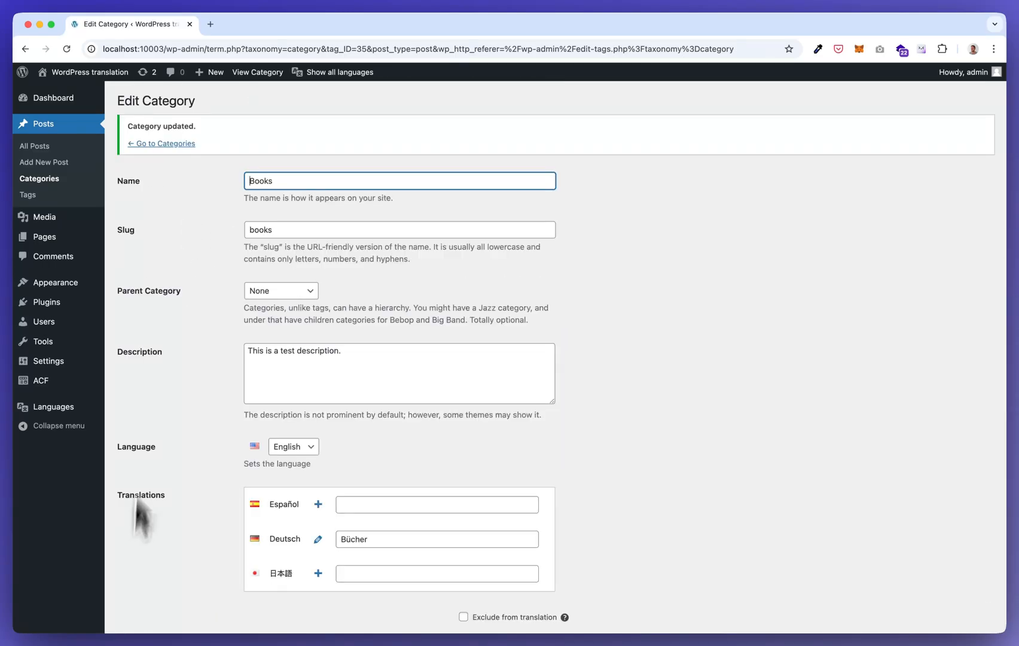
Generate the remaining AI translations and open the German Bücher category with its translated description.
{"action": "scroll", "scroll_direction": "down", "scroll_amount": 3}
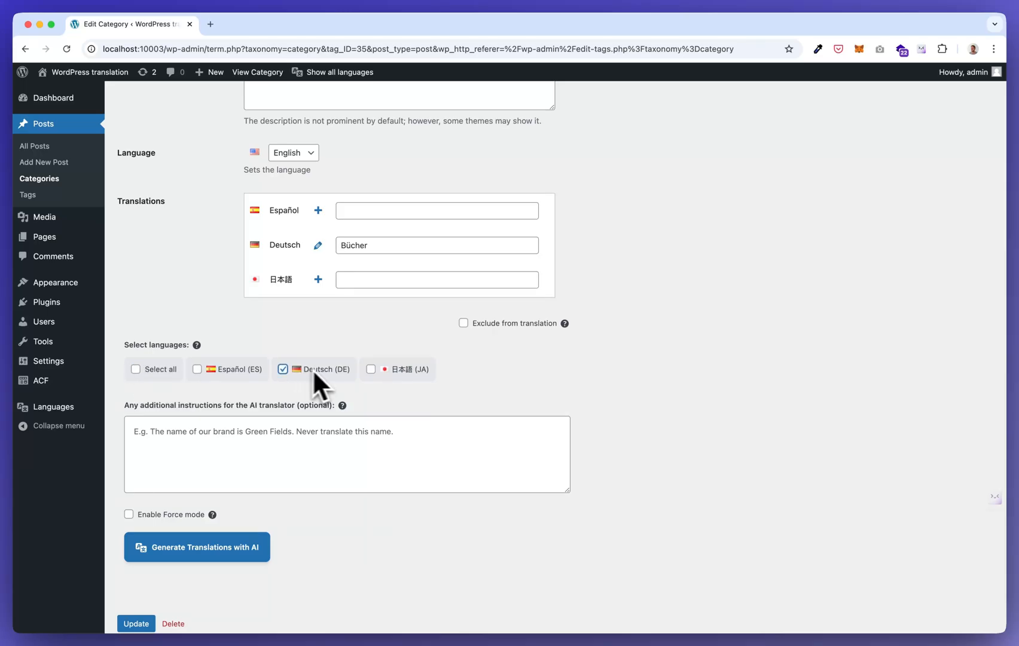
{"action": "left_click", "coordinate": [196, 547]}
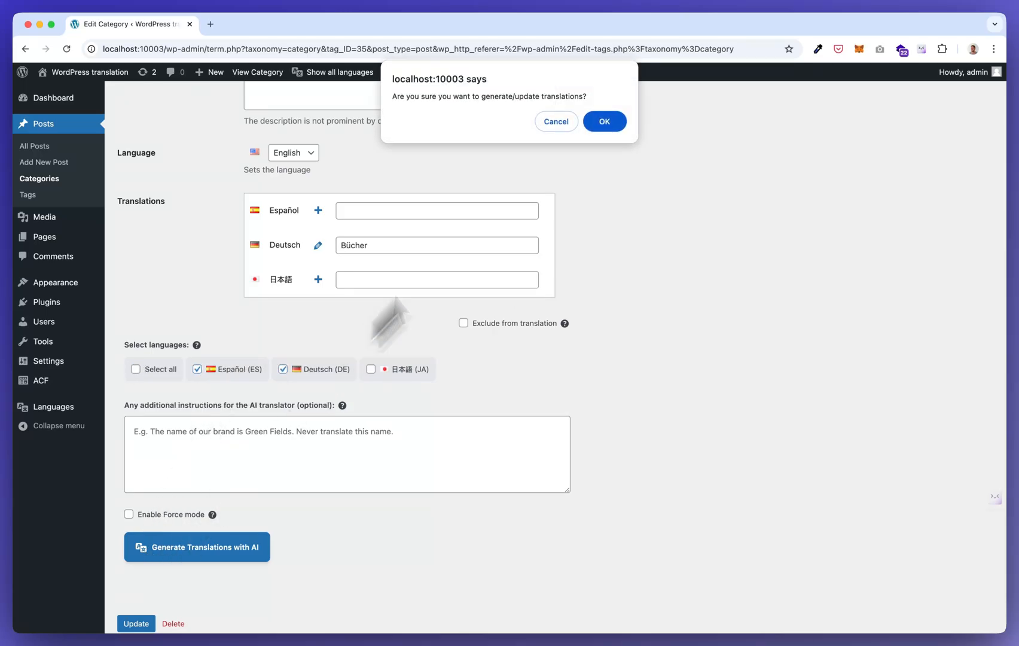
{"action": "left_click", "coordinate": [603, 122]}
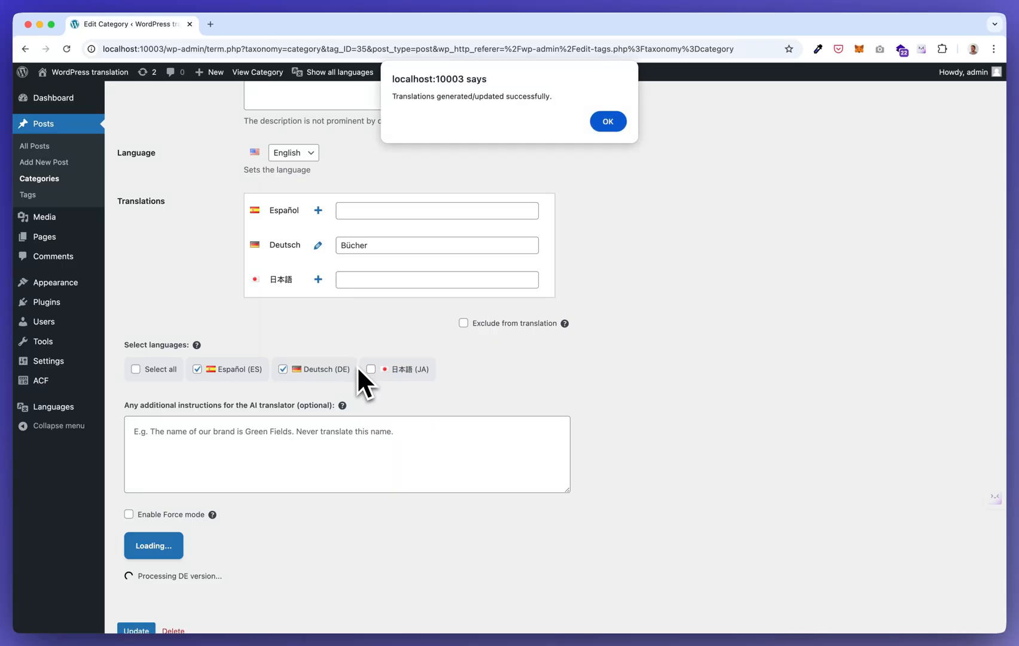
{"action": "left_click", "coordinate": [608, 122]}
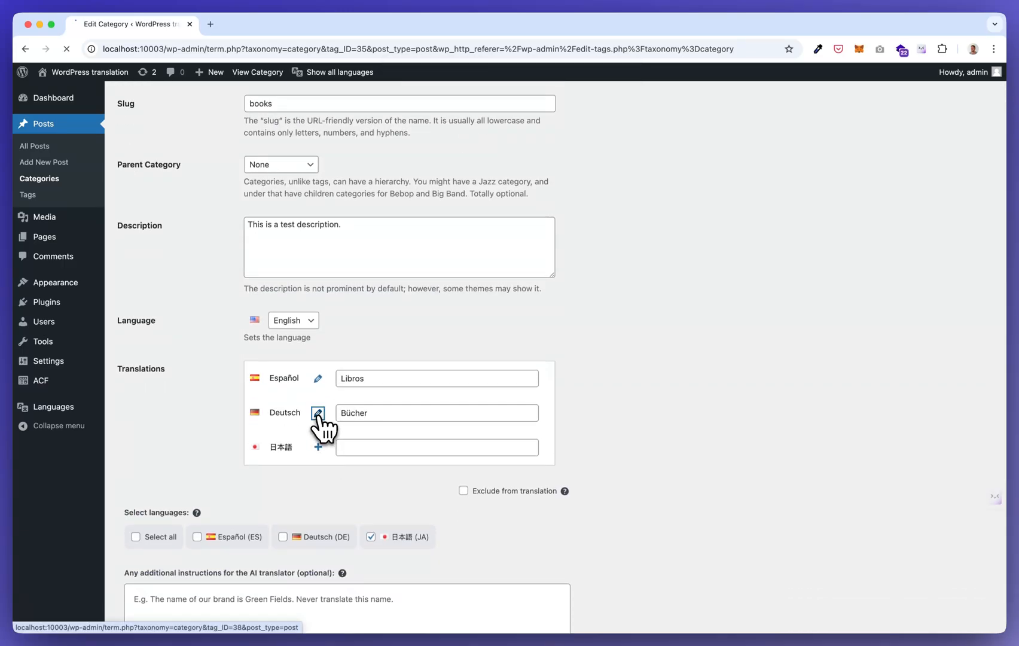
{"action": "left_click", "coordinate": [318, 413]}
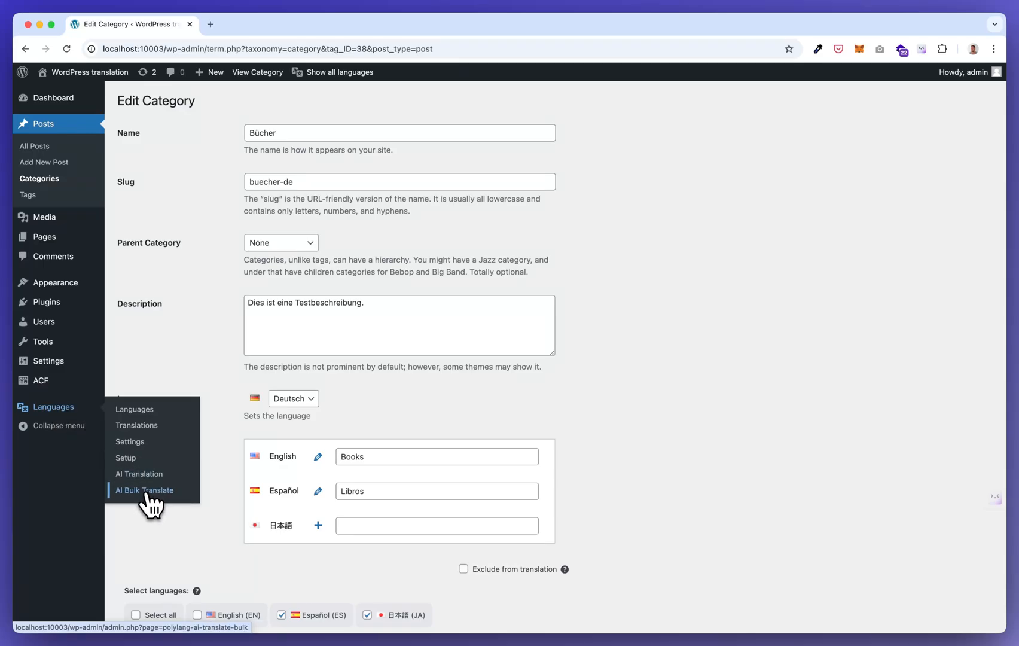
In AI Bulk Translate, select all languages and all post types, leaving one German post pending.
{"action": "left_click", "coordinate": [145, 491]}
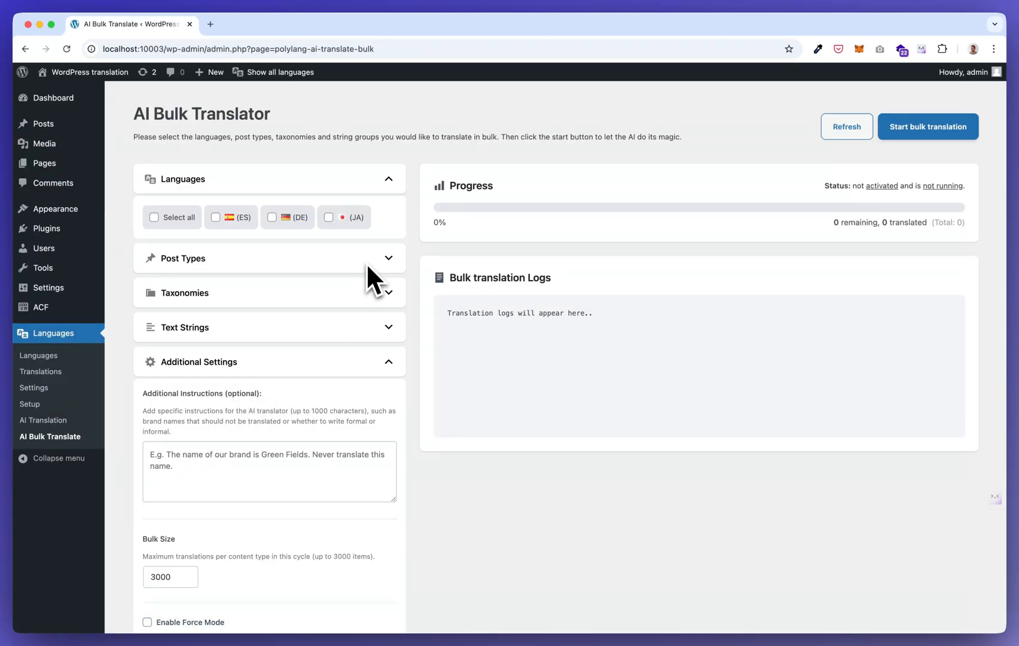
{"action": "mouse_move", "coordinate": [238, 244]}
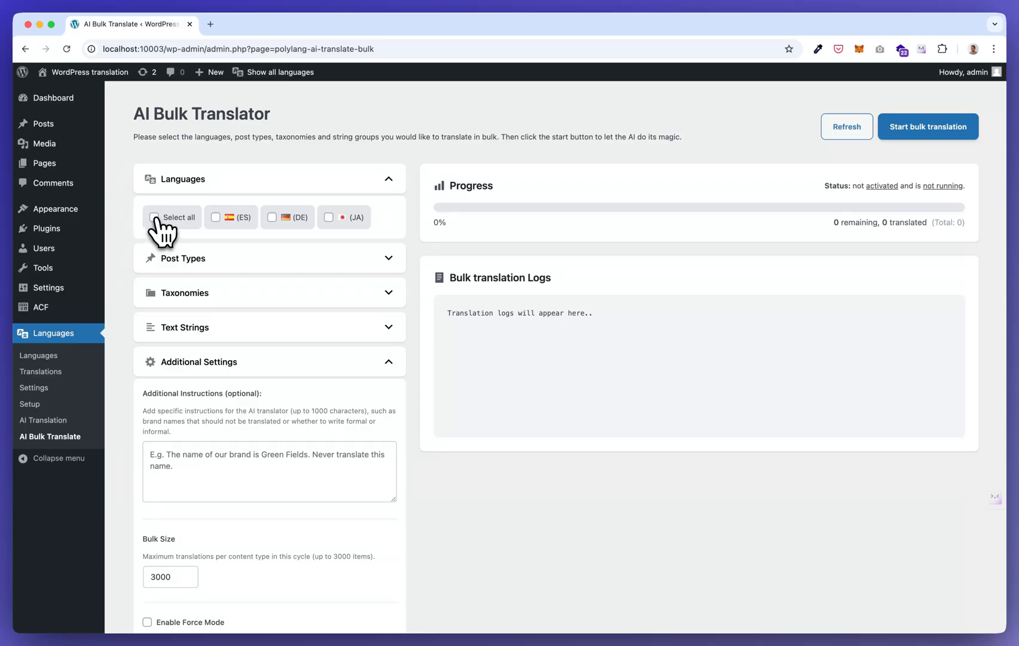
{"action": "left_click", "coordinate": [152, 217]}
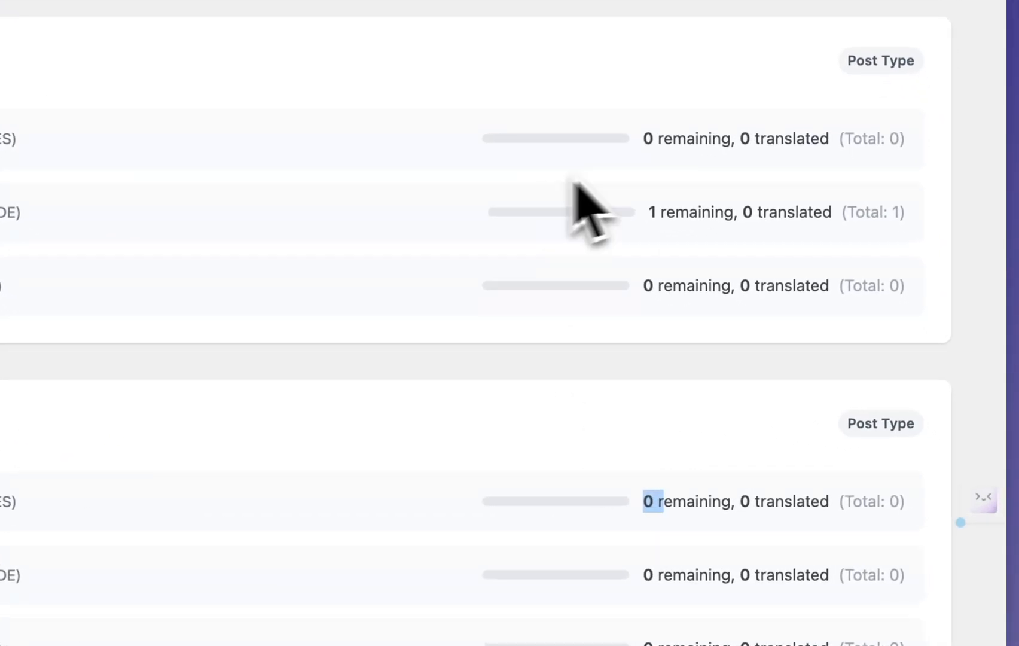
{"action": "mouse_move", "coordinate": [676, 254]}
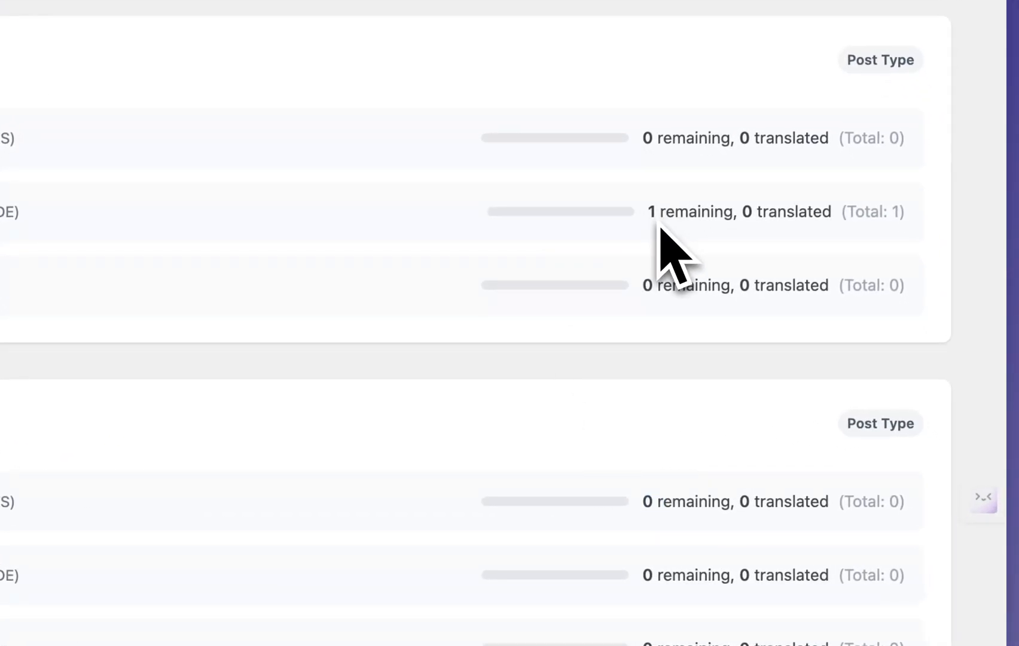
{"action": "right_click", "coordinate": [670, 212]}
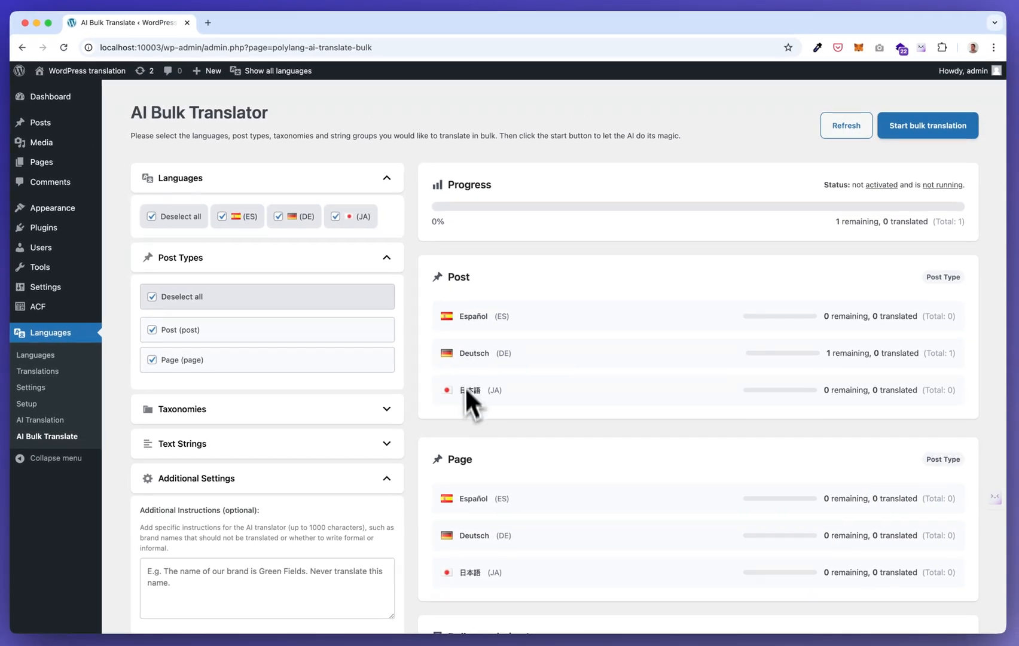
{"action": "mouse_move", "coordinate": [865, 257]}
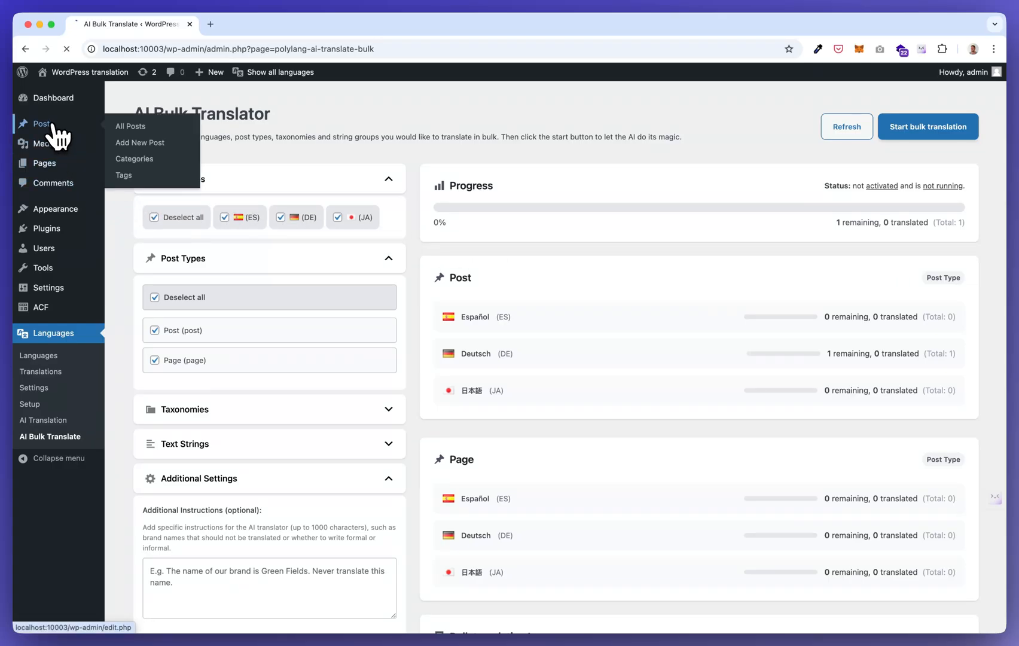
Publish a new post 'This is another post to translate' and return to the AI Bulk Translator showing four pending.
{"action": "left_click", "coordinate": [140, 143]}
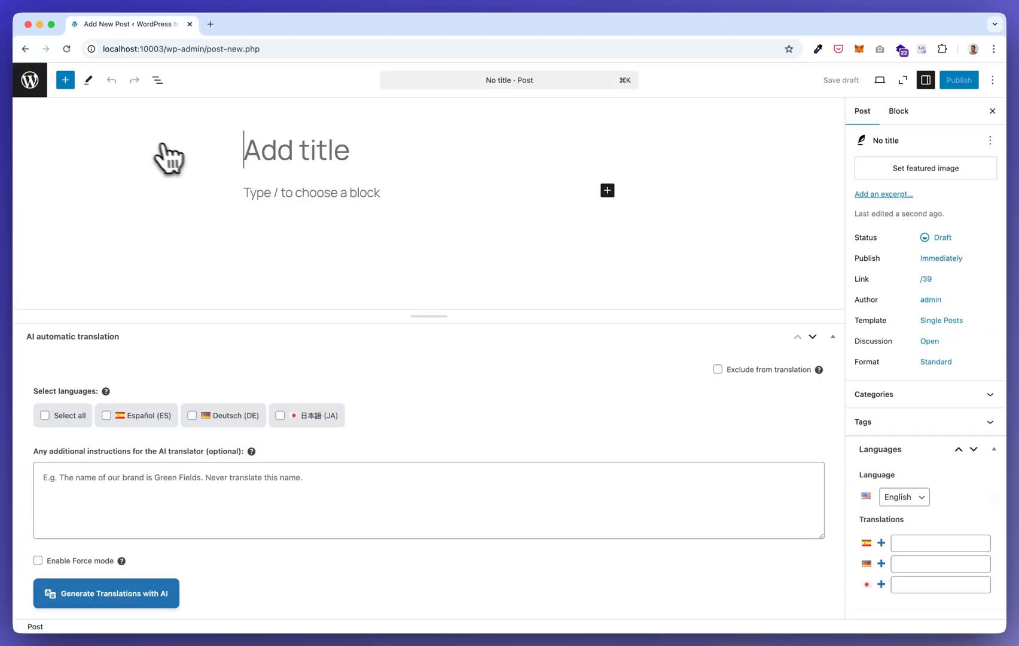
{"action": "type", "text": "This is another post to"}
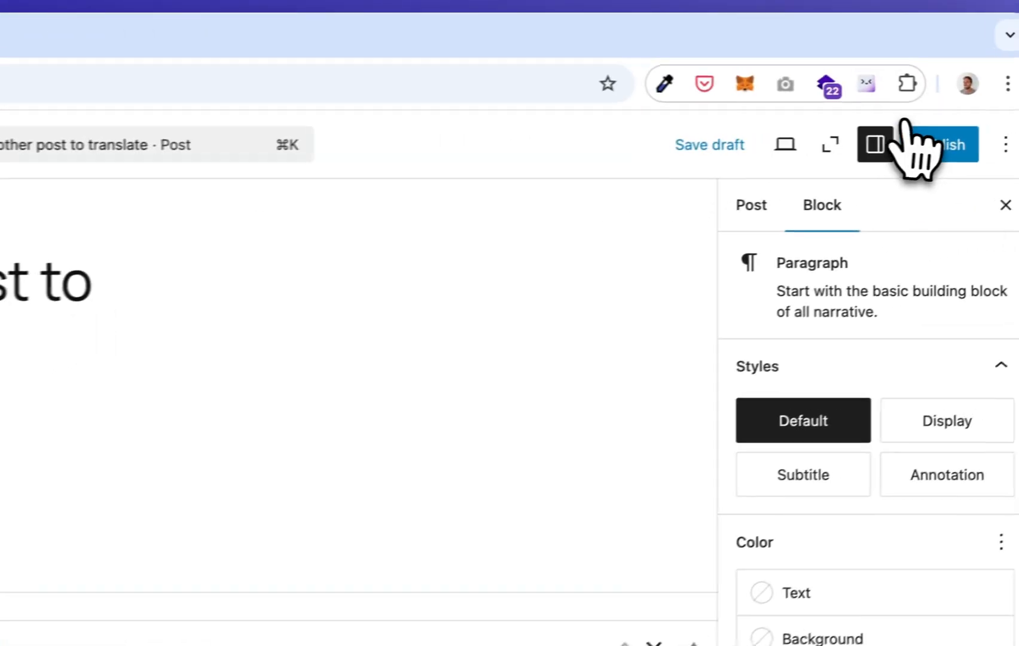
{"action": "left_click", "coordinate": [951, 145]}
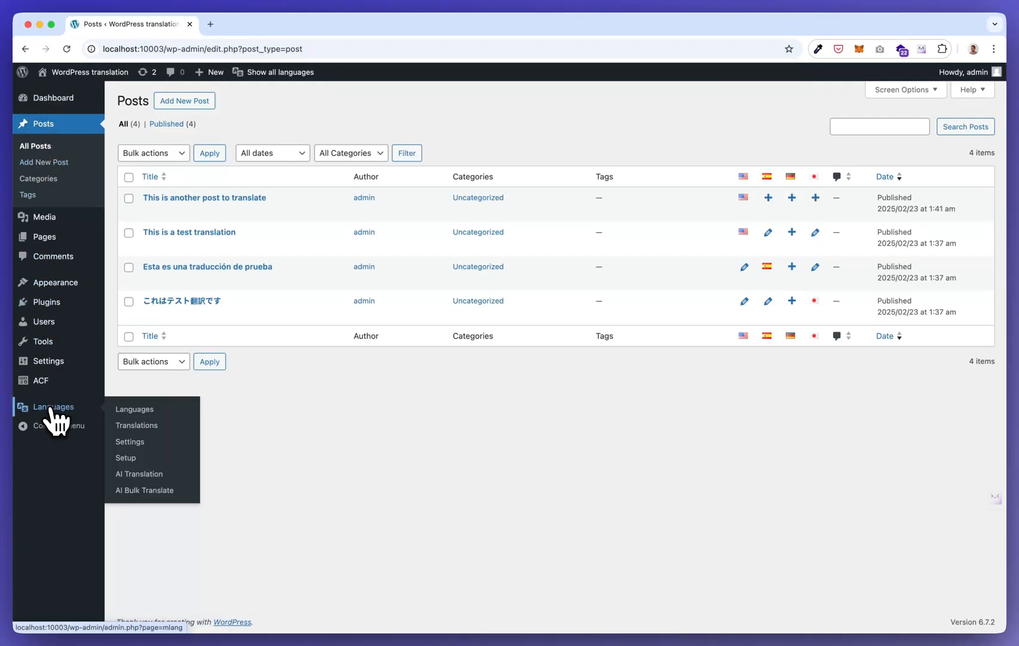
{"action": "left_click", "coordinate": [143, 491]}
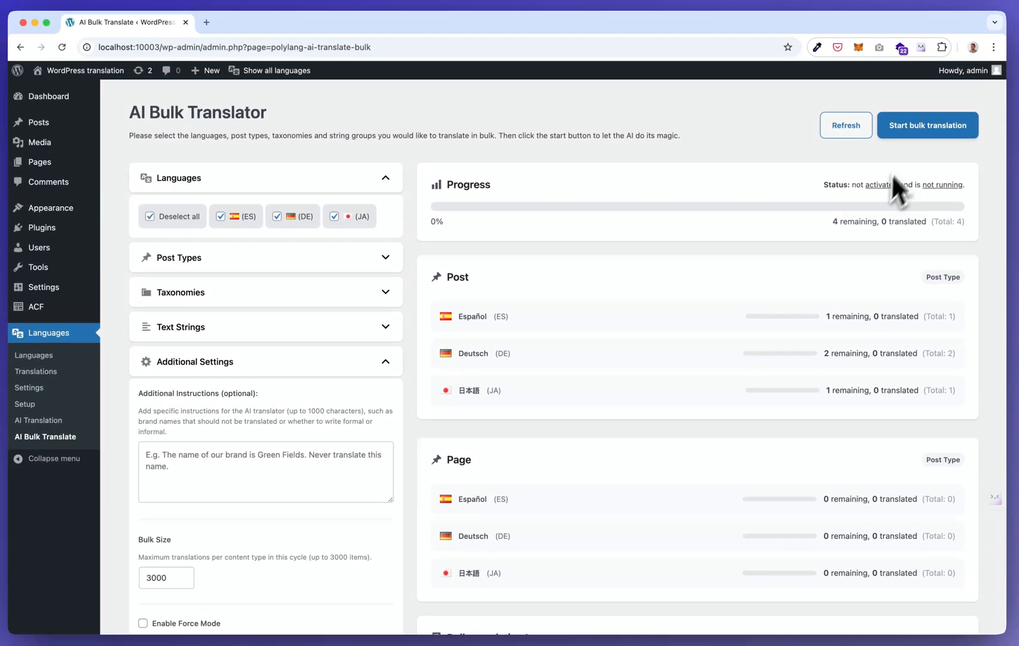
Start the bulk translation of the four pending post translations.
{"action": "left_click", "coordinate": [927, 125]}
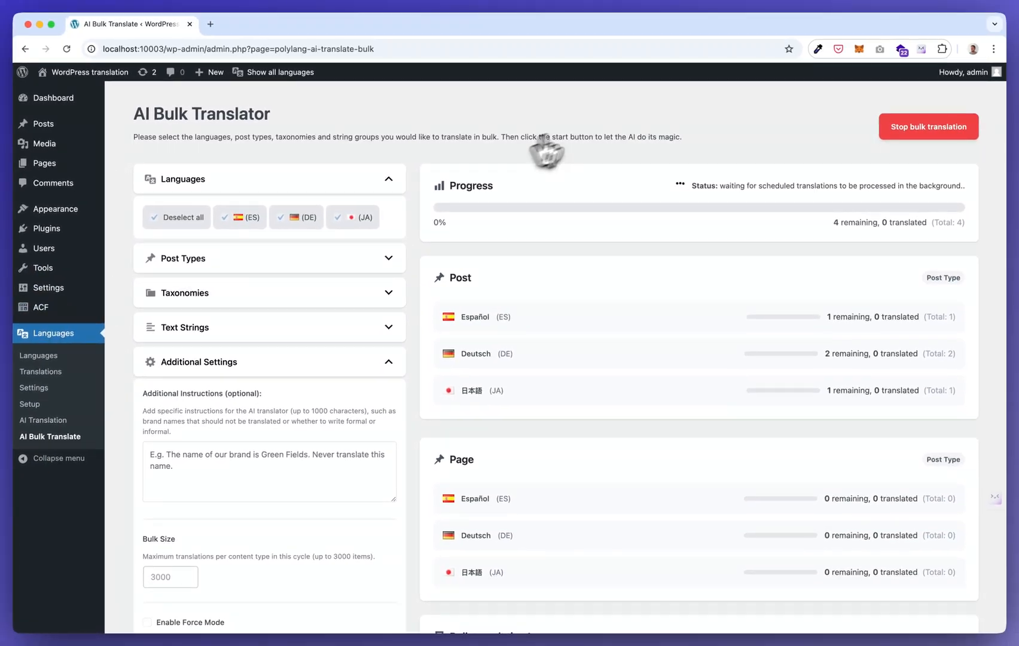
{"action": "mouse_move", "coordinate": [765, 155]}
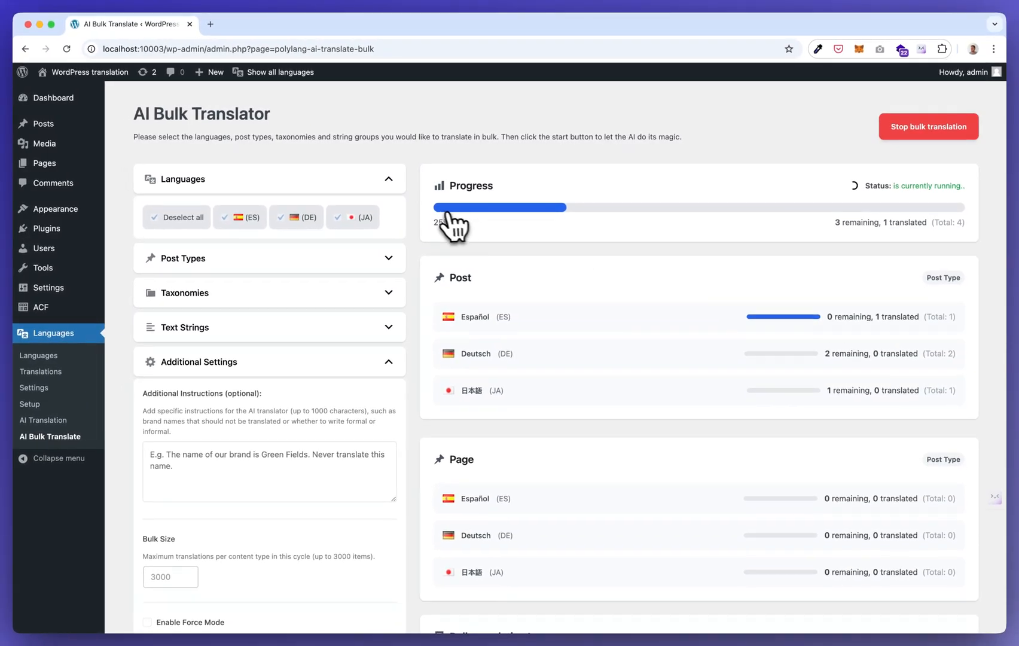
{"action": "mouse_move", "coordinate": [833, 337]}
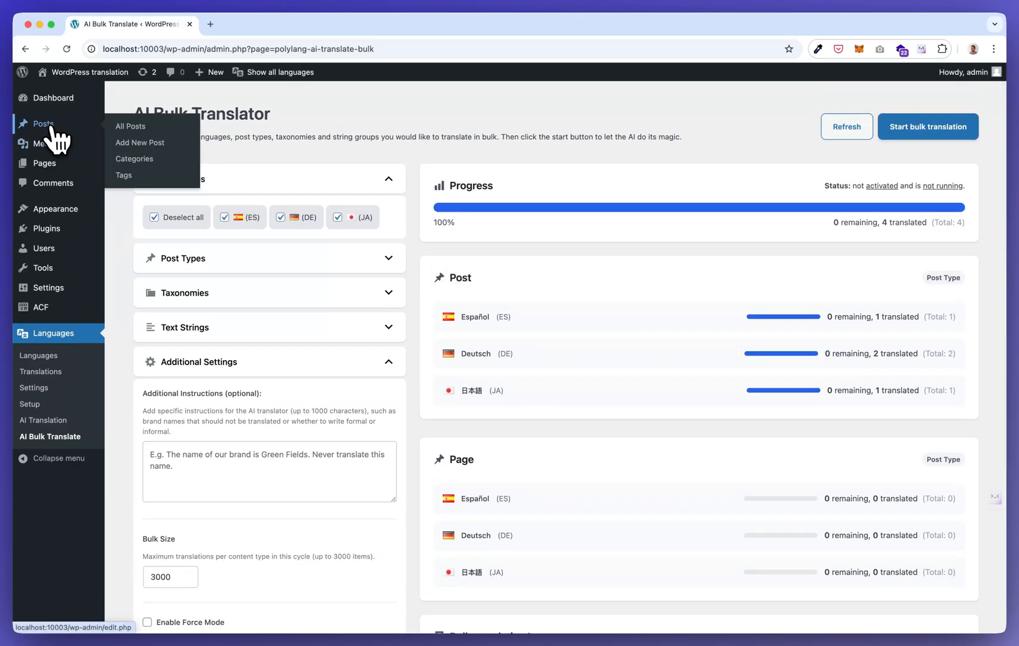
View All Posts listing eight posts in English, Spanish, German and Japanese.
{"action": "left_click", "coordinate": [130, 125]}
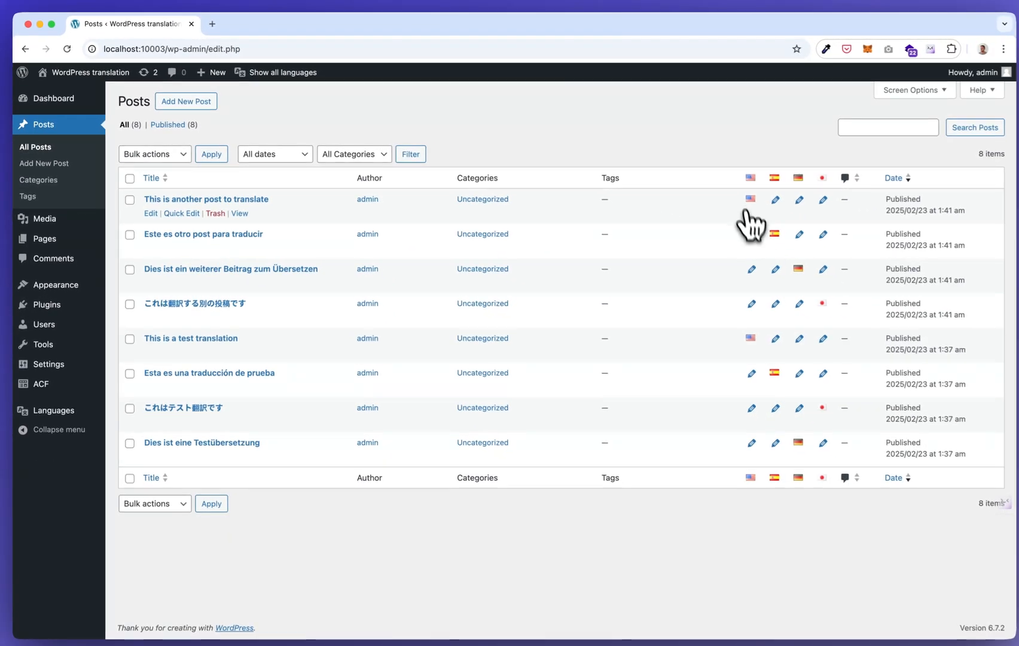
{"action": "mouse_move", "coordinate": [253, 380]}
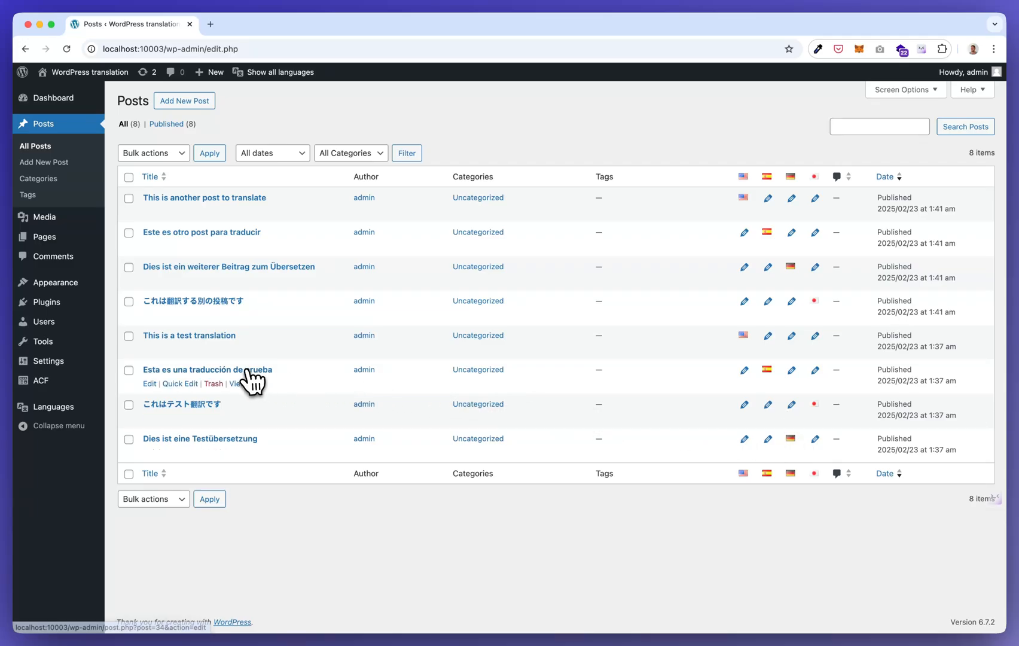
{"action": "left_click", "coordinate": [205, 370]}
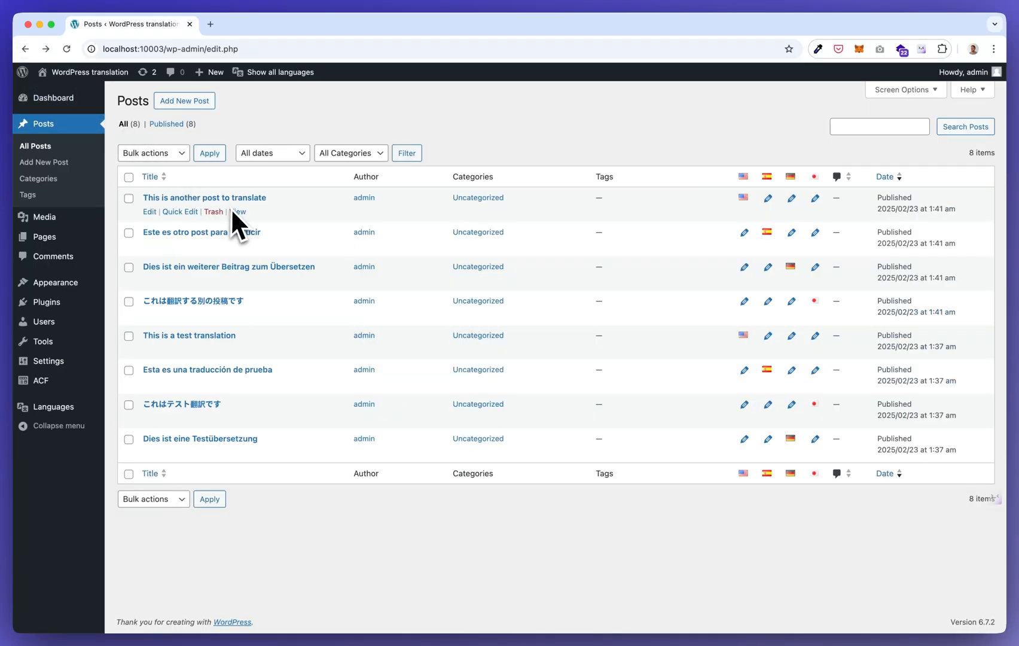
{"action": "mouse_move", "coordinate": [269, 127]}
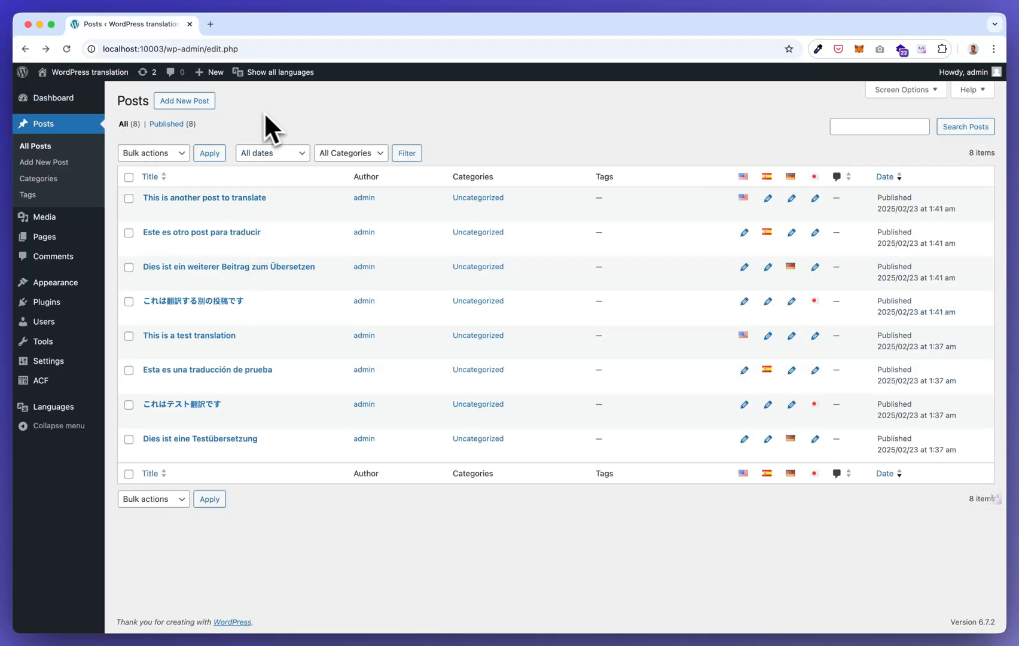
{"action": "mouse_move", "coordinate": [250, 156]}
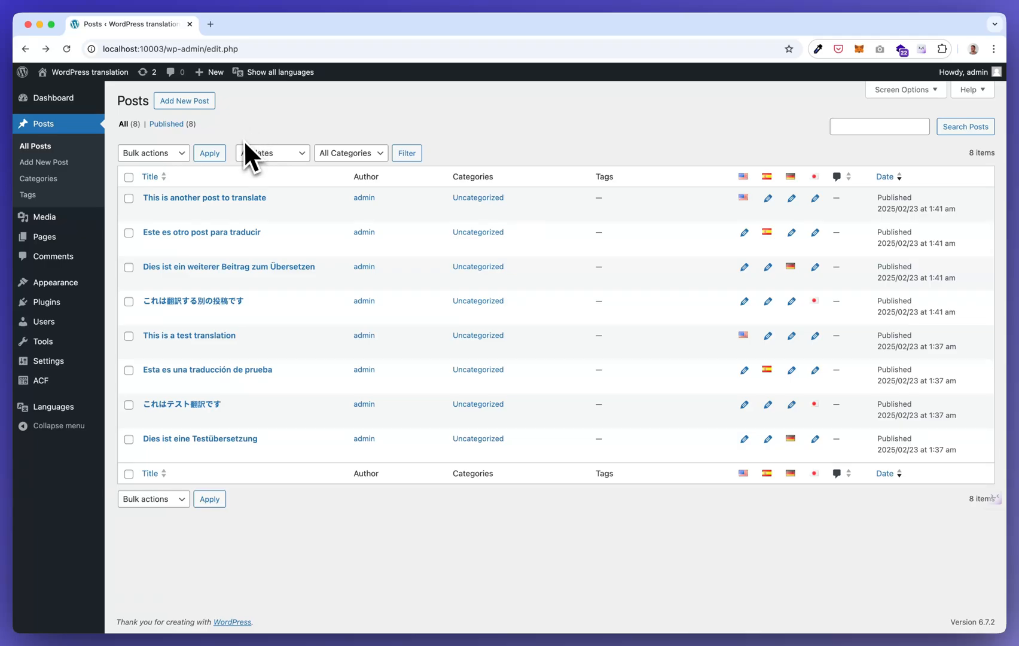
{"action": "mouse_move", "coordinate": [199, 269]}
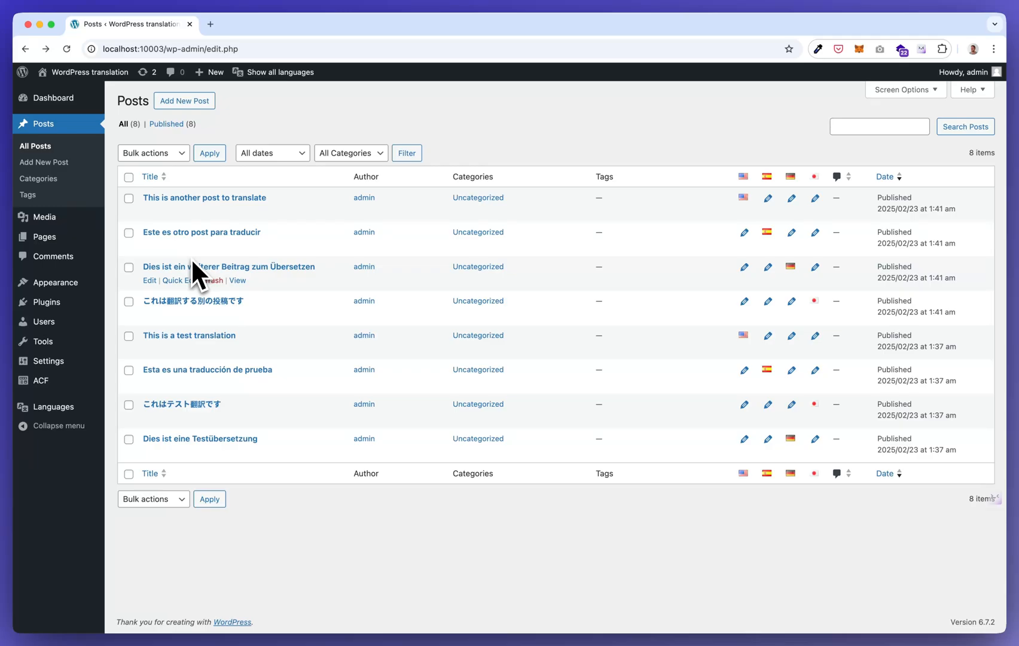
{"action": "mouse_move", "coordinate": [359, 153]}
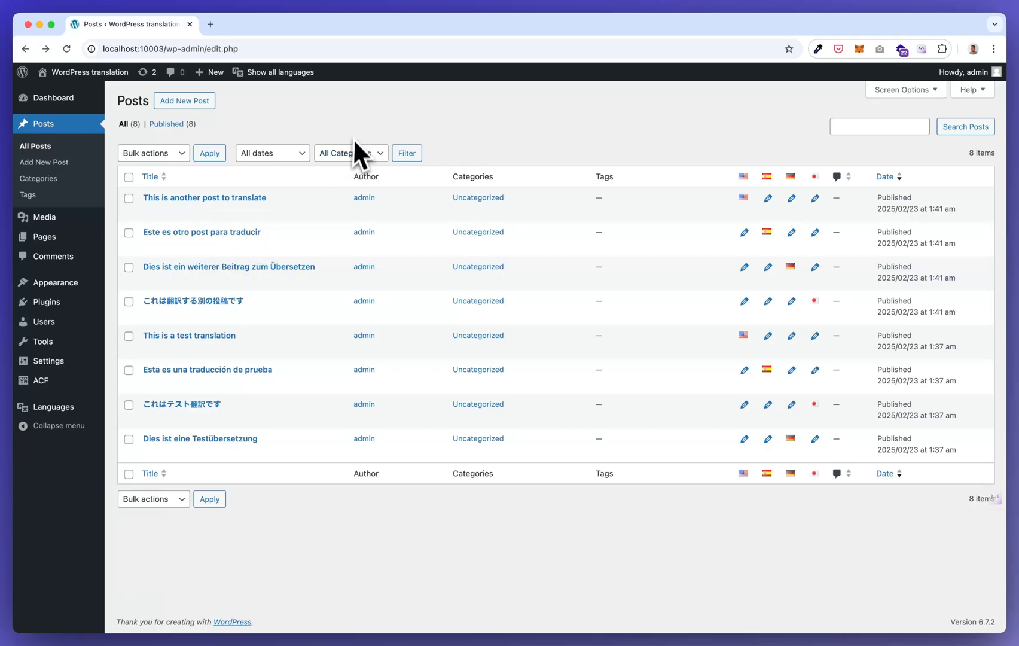
{"action": "mouse_move", "coordinate": [362, 130]}
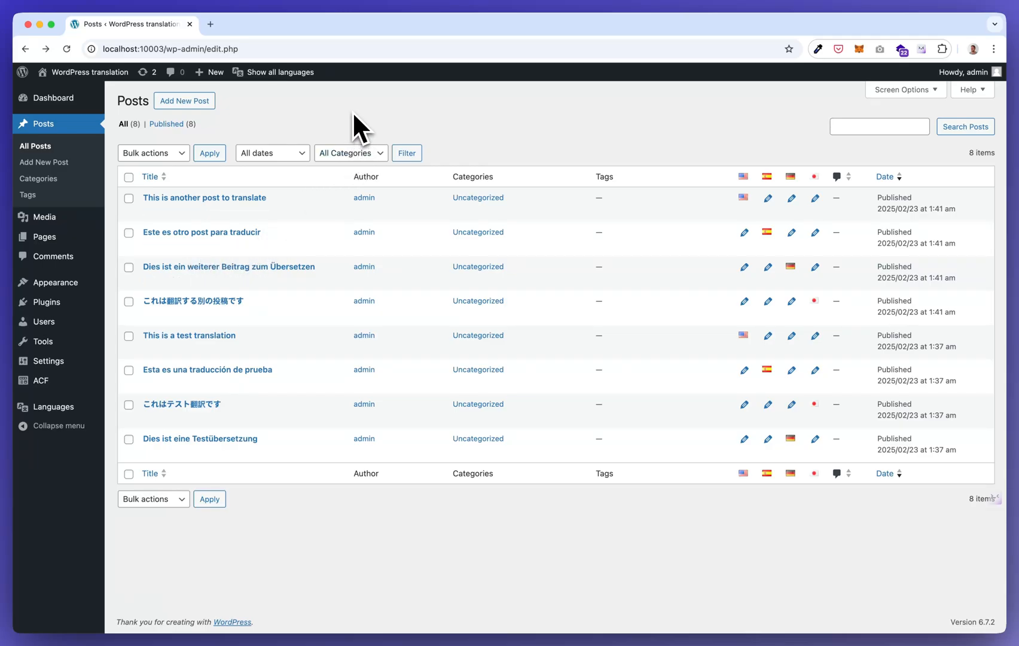